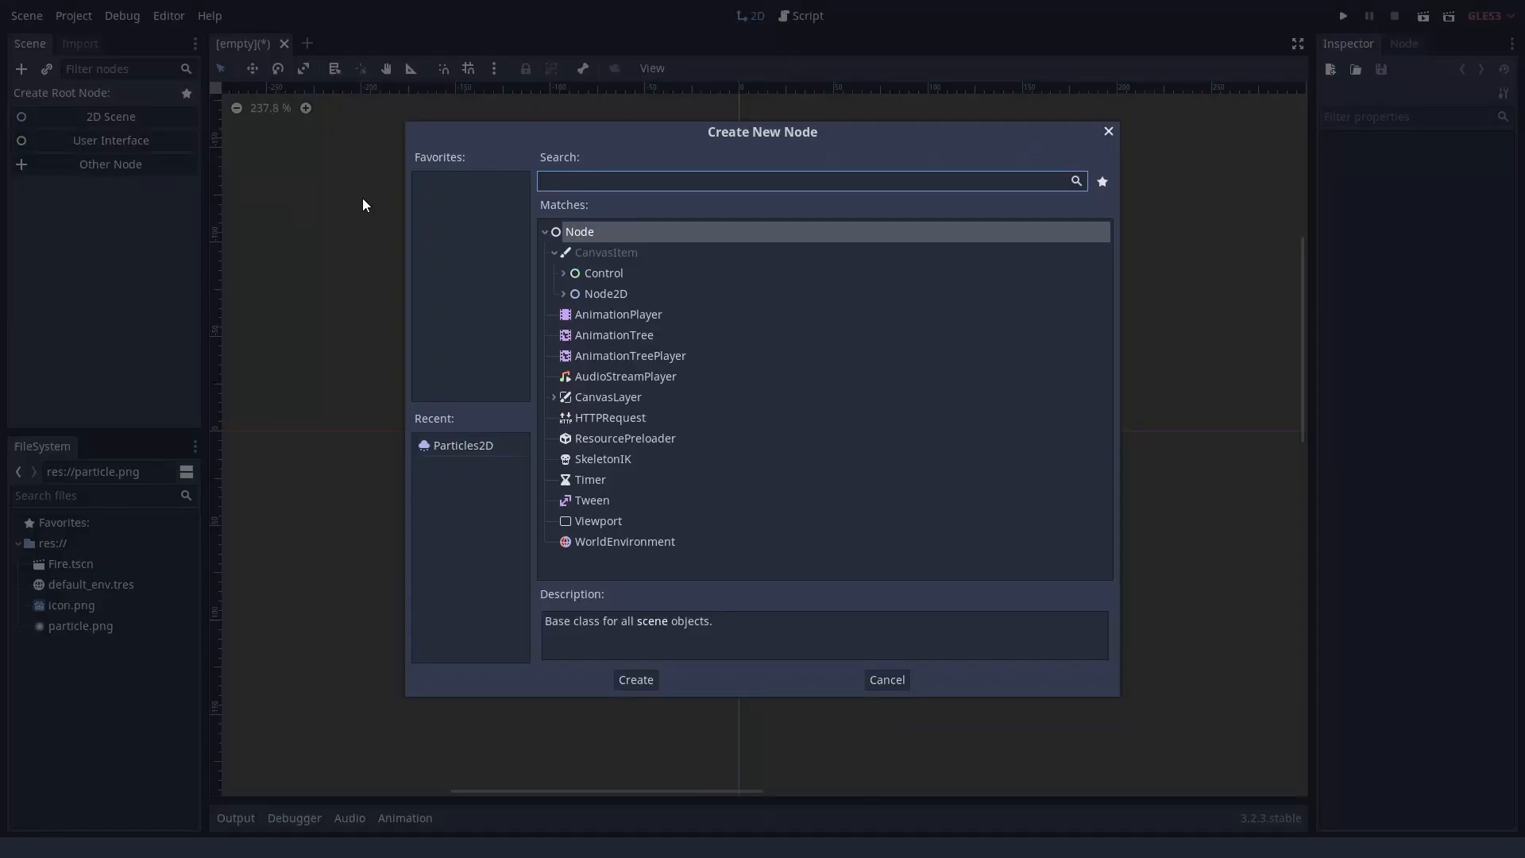
Step: Add a Particles2D root node with process material and texture, and start a new shader
text(Part)
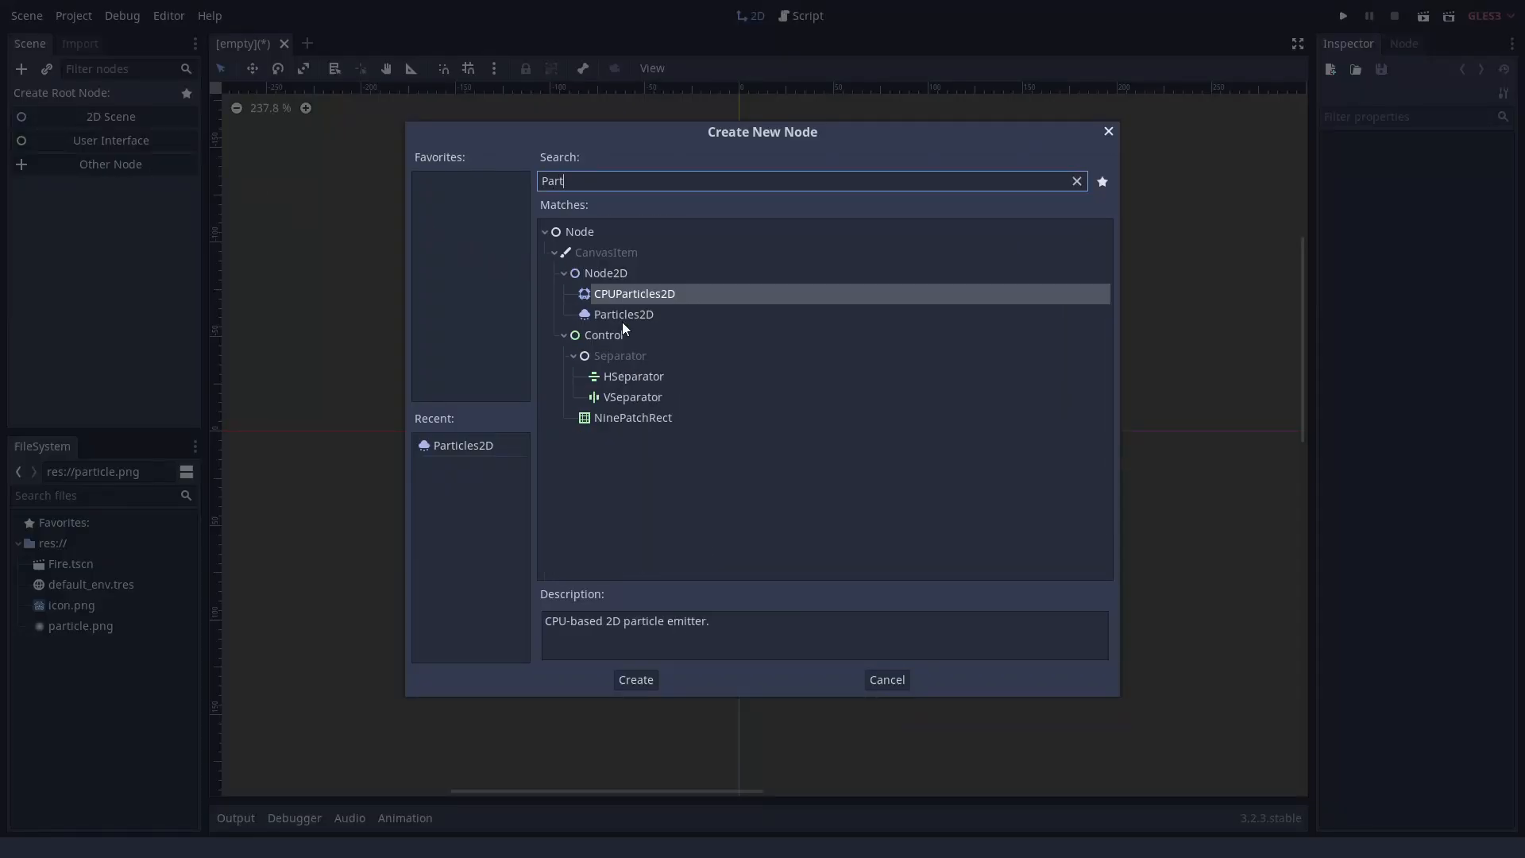
click(635, 679)
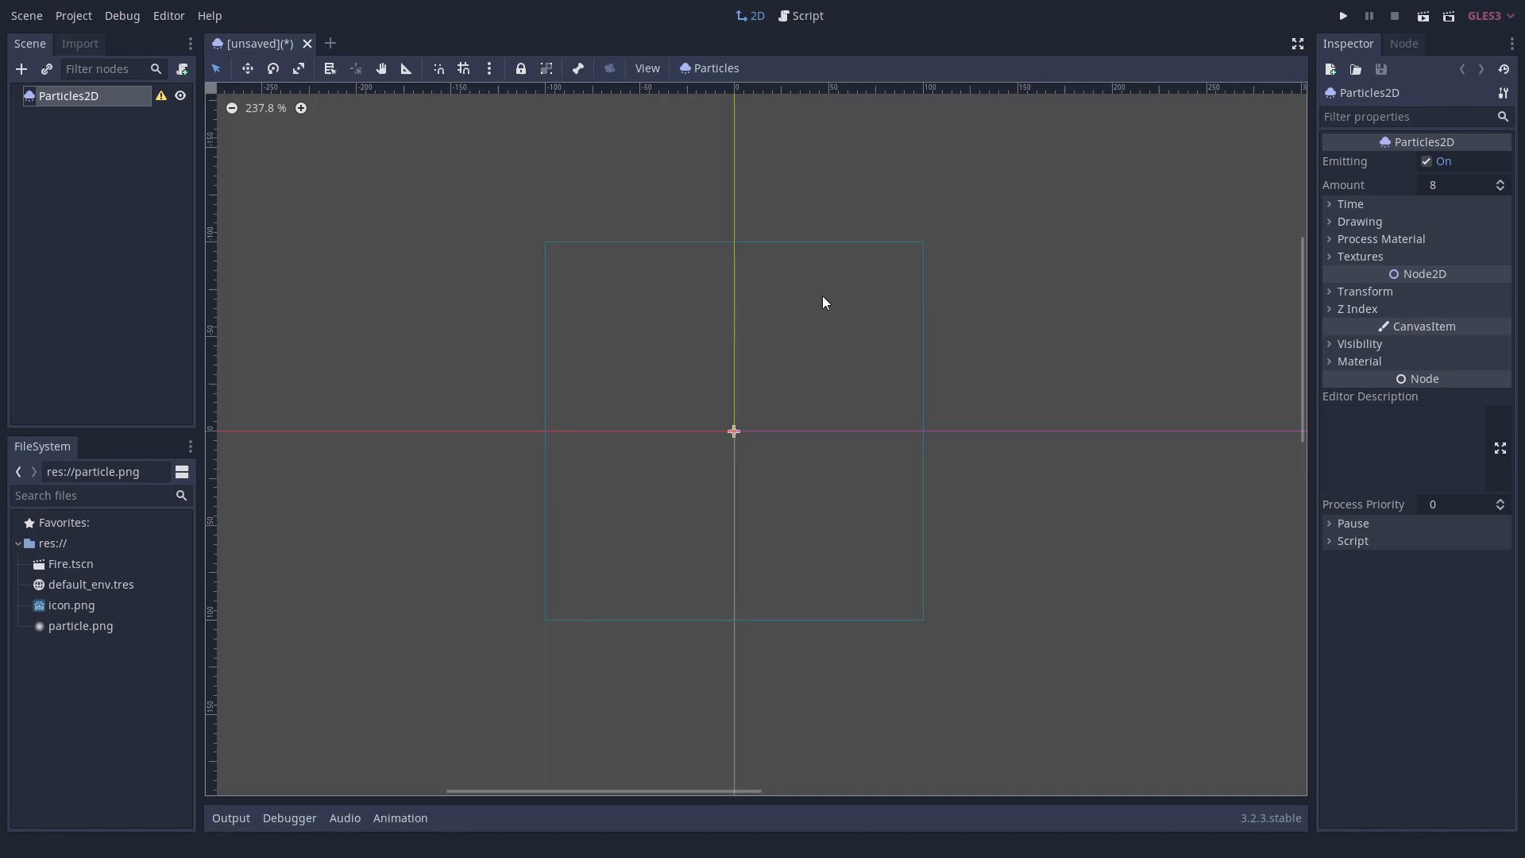
click(1360, 256)
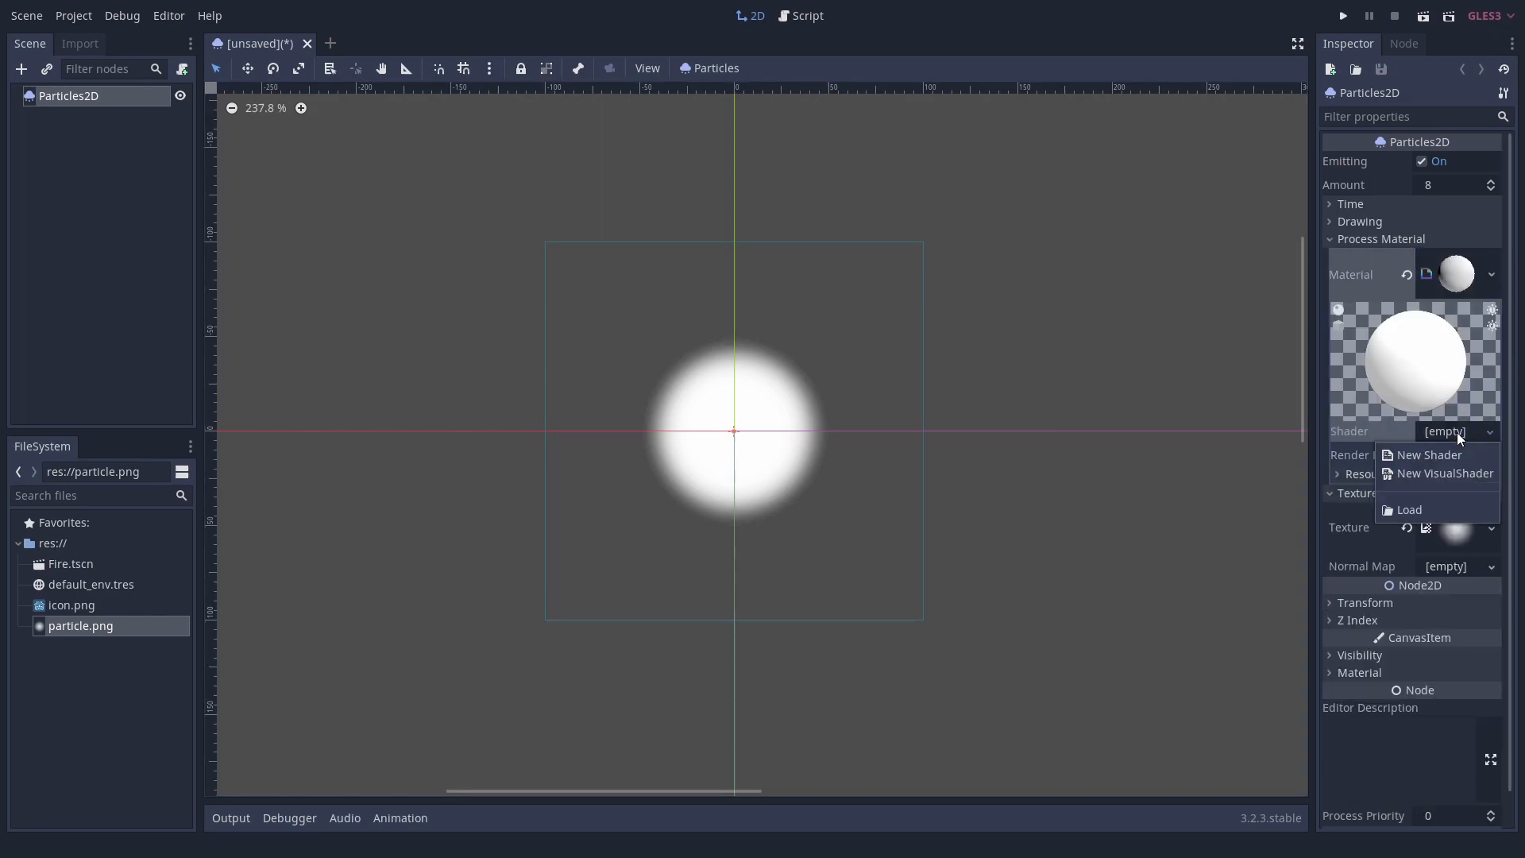
click(1428, 454)
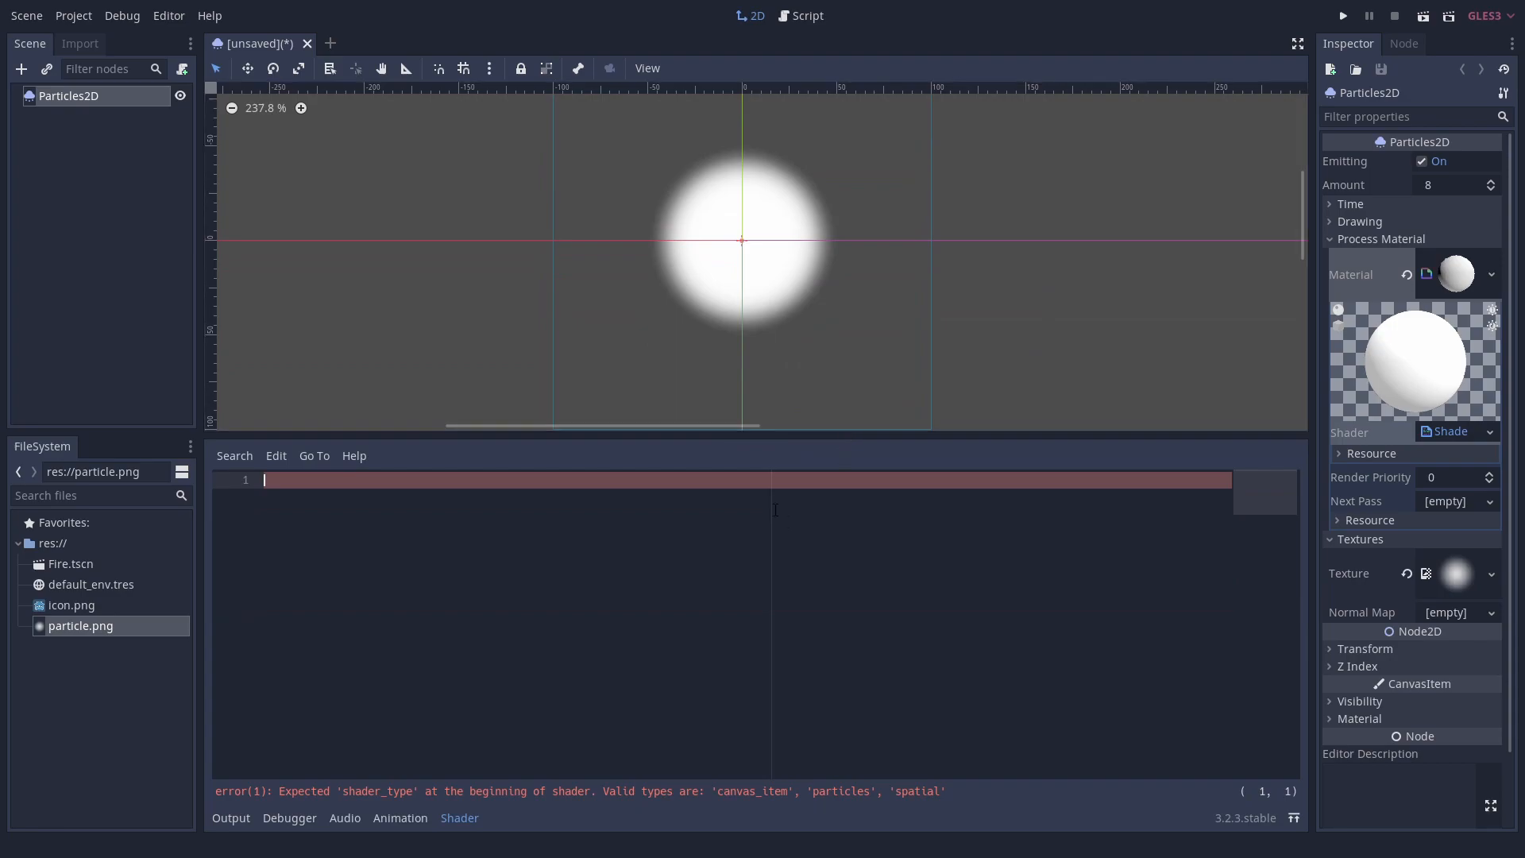
Step: Write shader_type particles with VELOCITY.x = 100.0, TRANSFORM[1].y = -1.0, and Amount 1
text(shader_type particles;)
text(V)
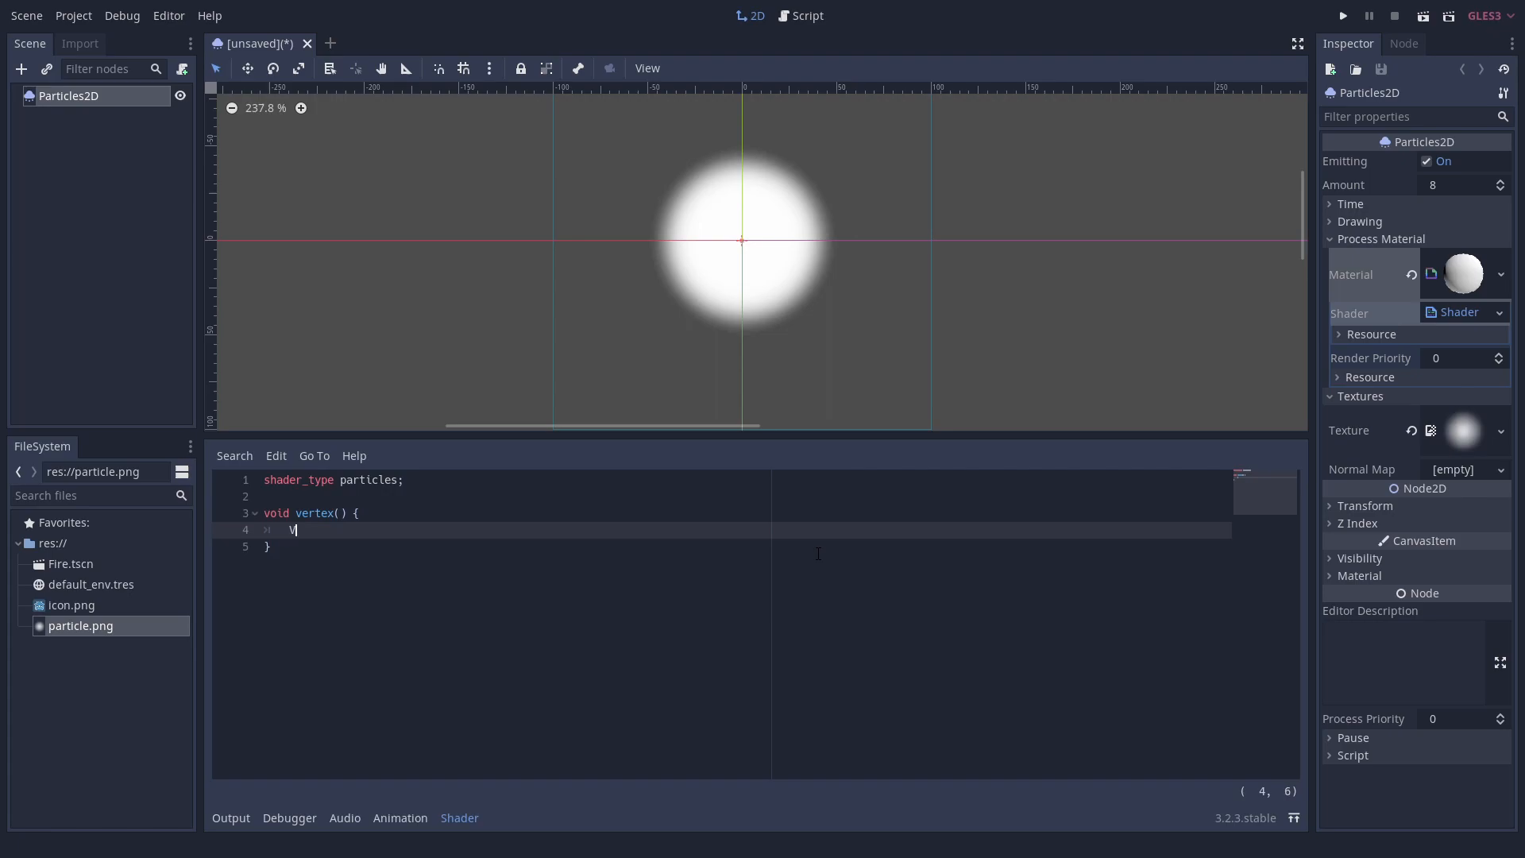
text(ELOCITY.x = 100.0;)
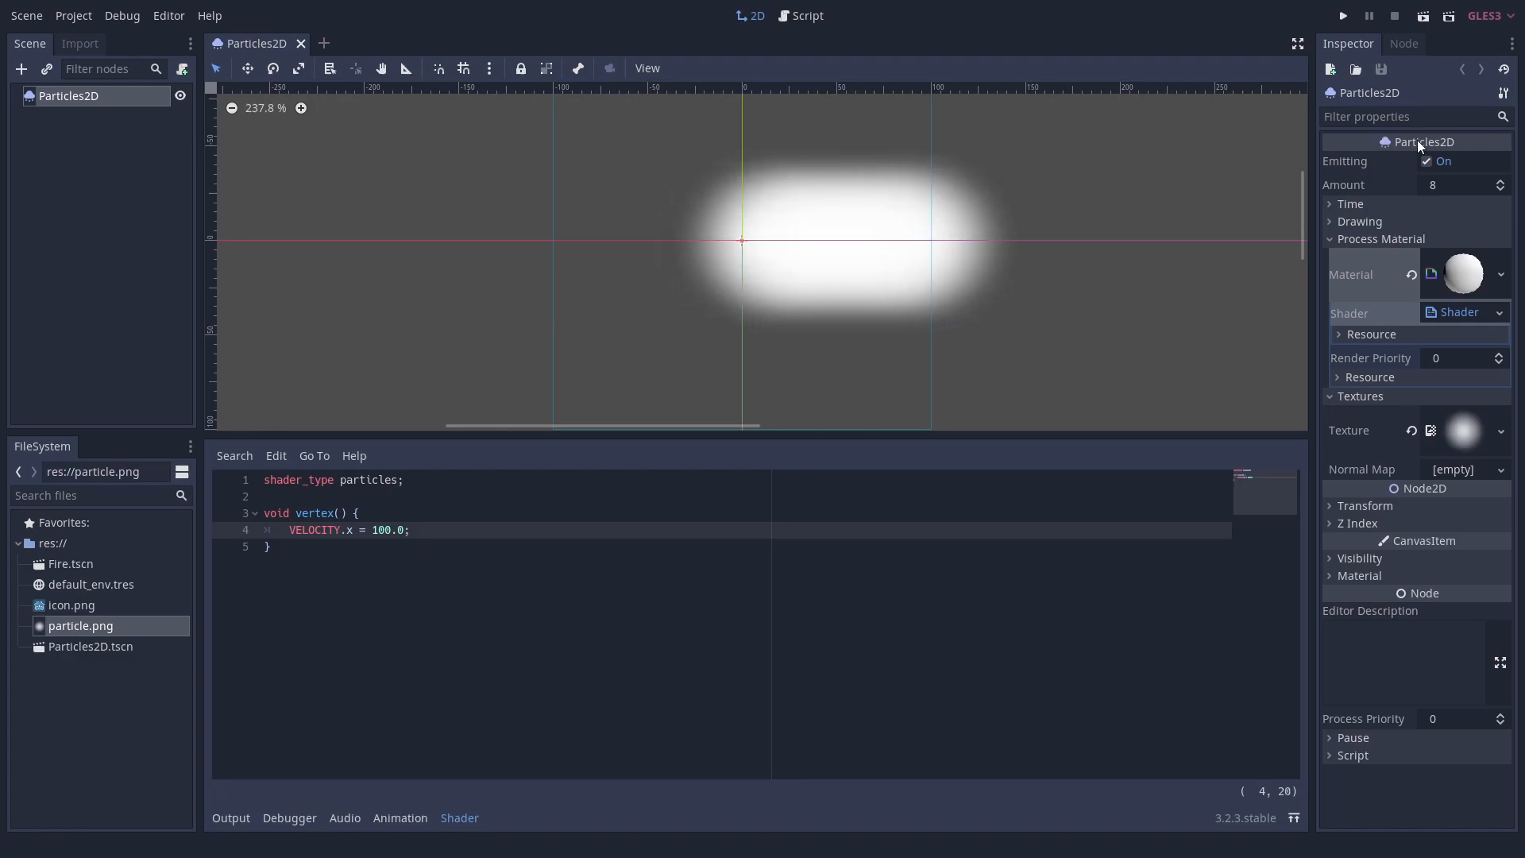
text(1].y = -1.0;)
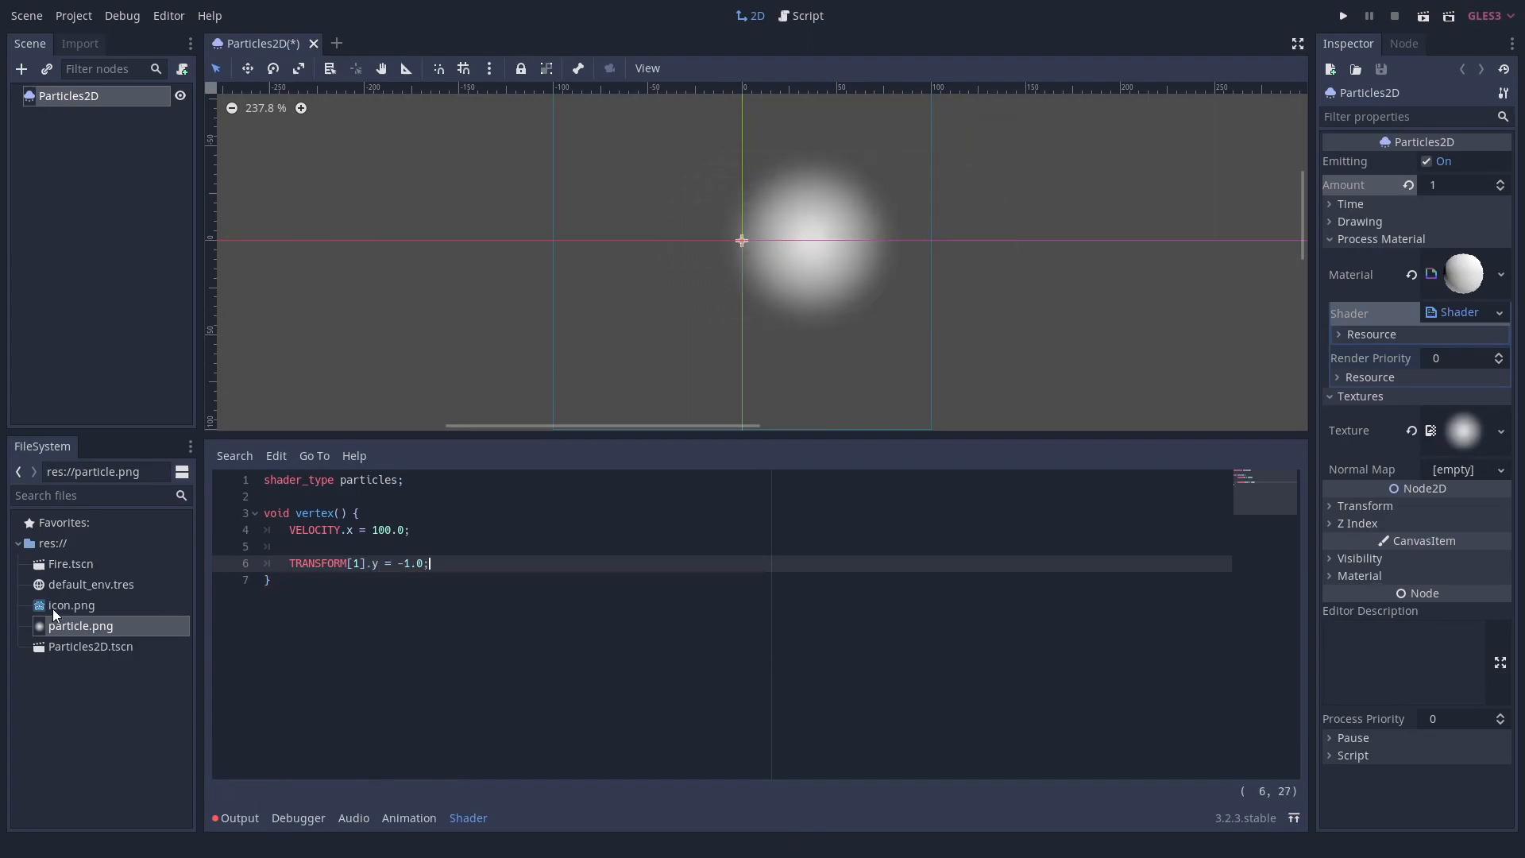
Step: Comment out the TRANSFORM flip and zero VELOCITY when TRANSFORM[3].x exceeds 200.0
click(71, 604)
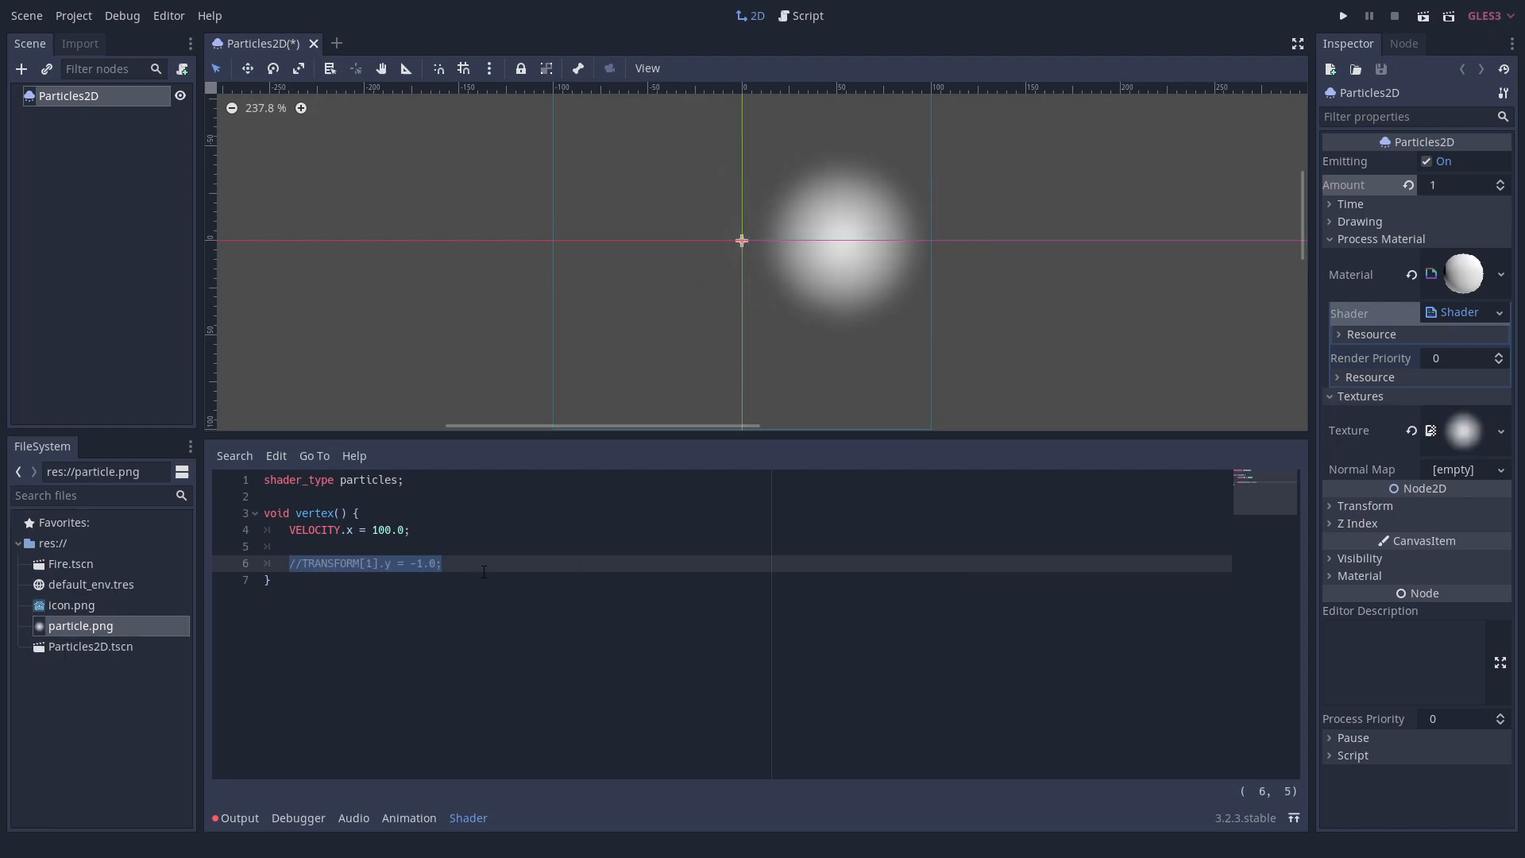
text(if (TRANSFO)
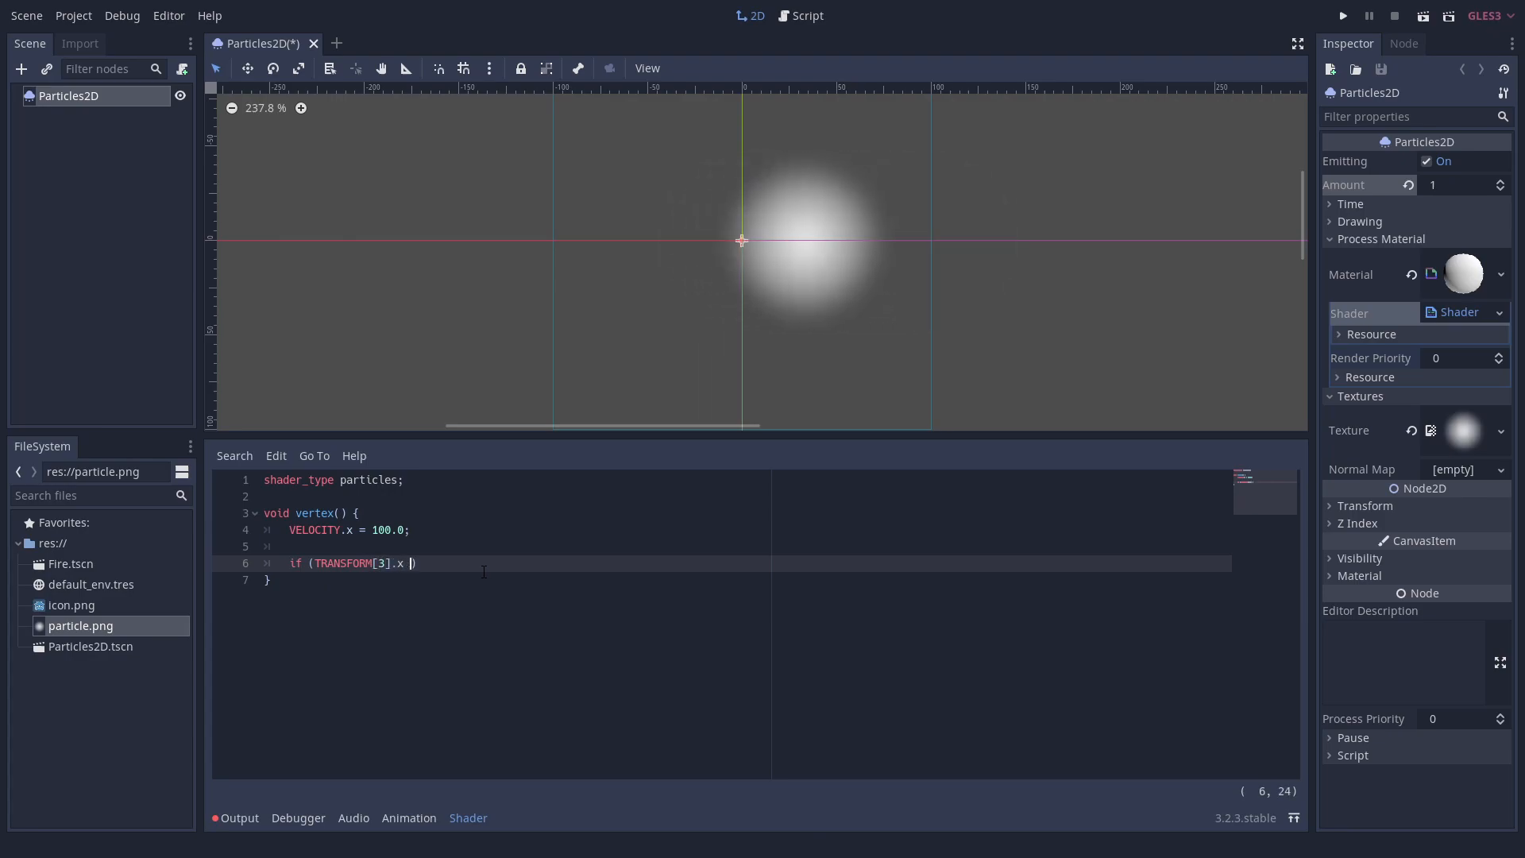
text(> 200.0))
text(ACTIVE = f)
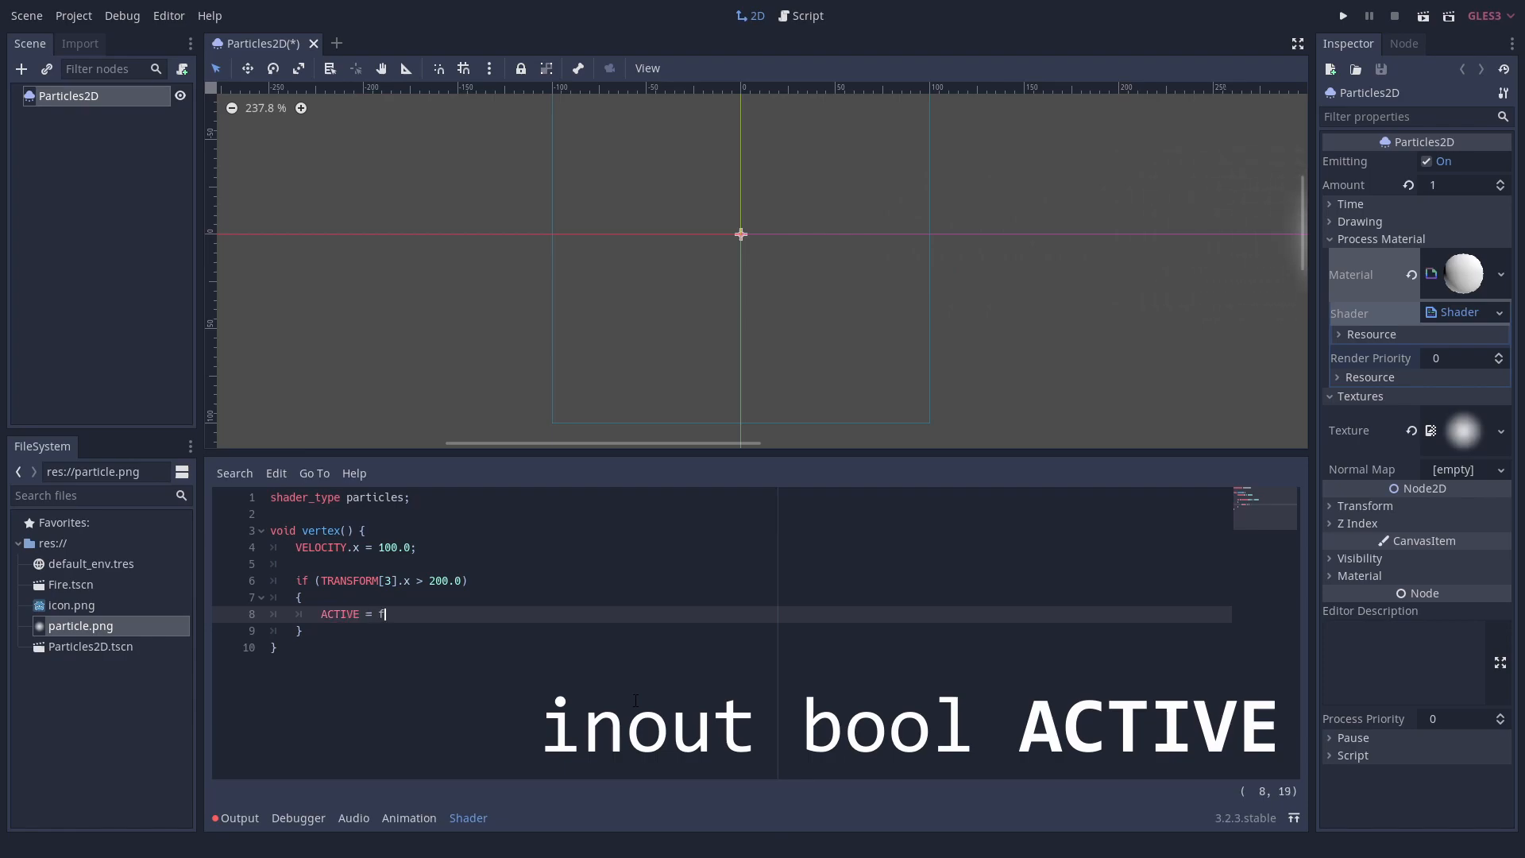
text(alse;)
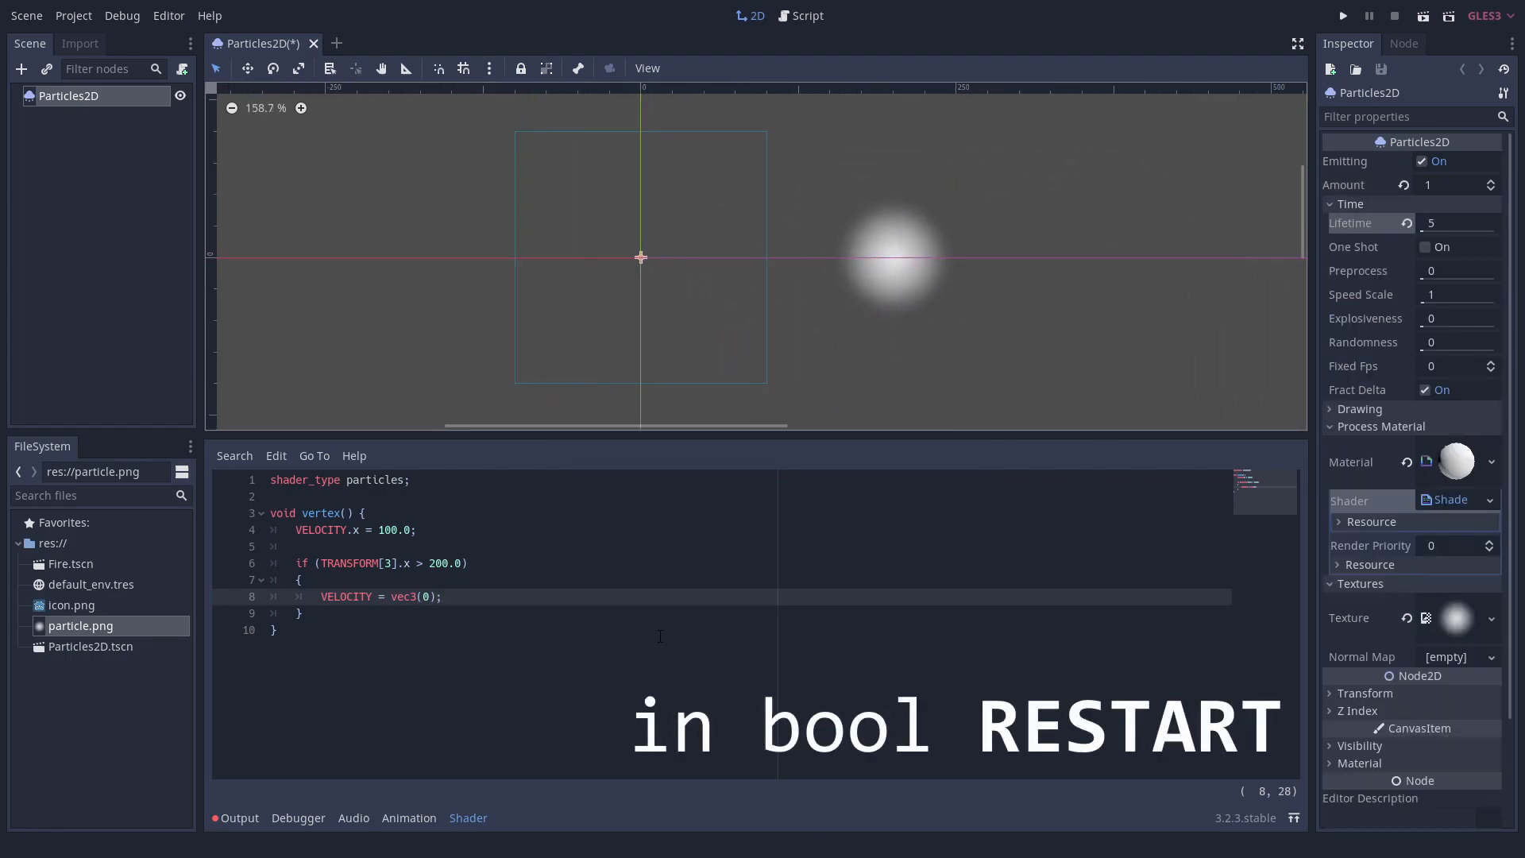
Step: Set VELOCITY.x only if RESTART, else add VELOCITY.y += 2.0, plus a rand_from_seed helper
text(if)
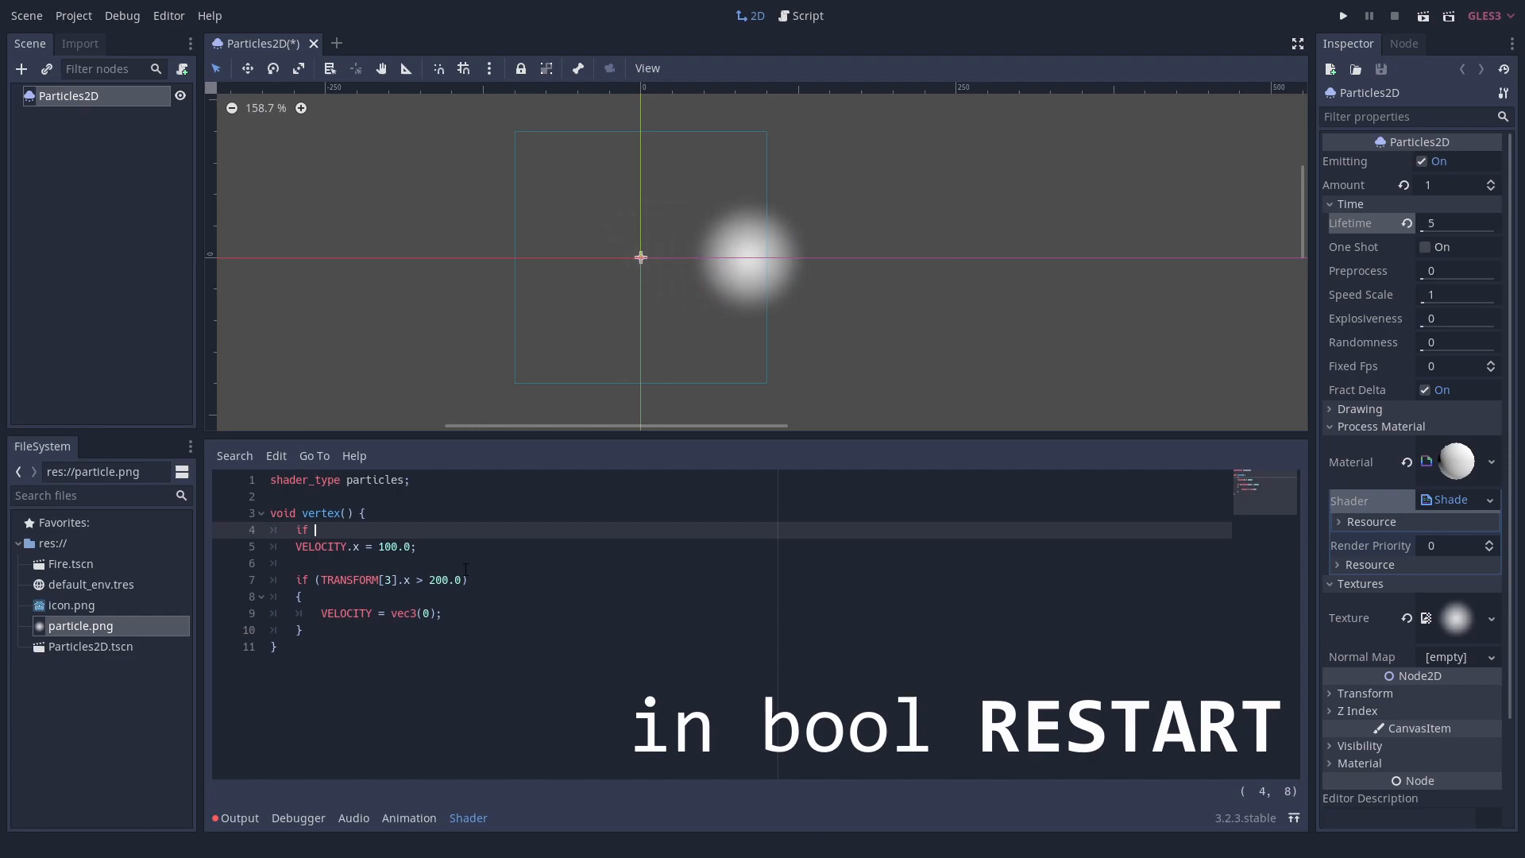
text((RESTART) {})
text(VE)
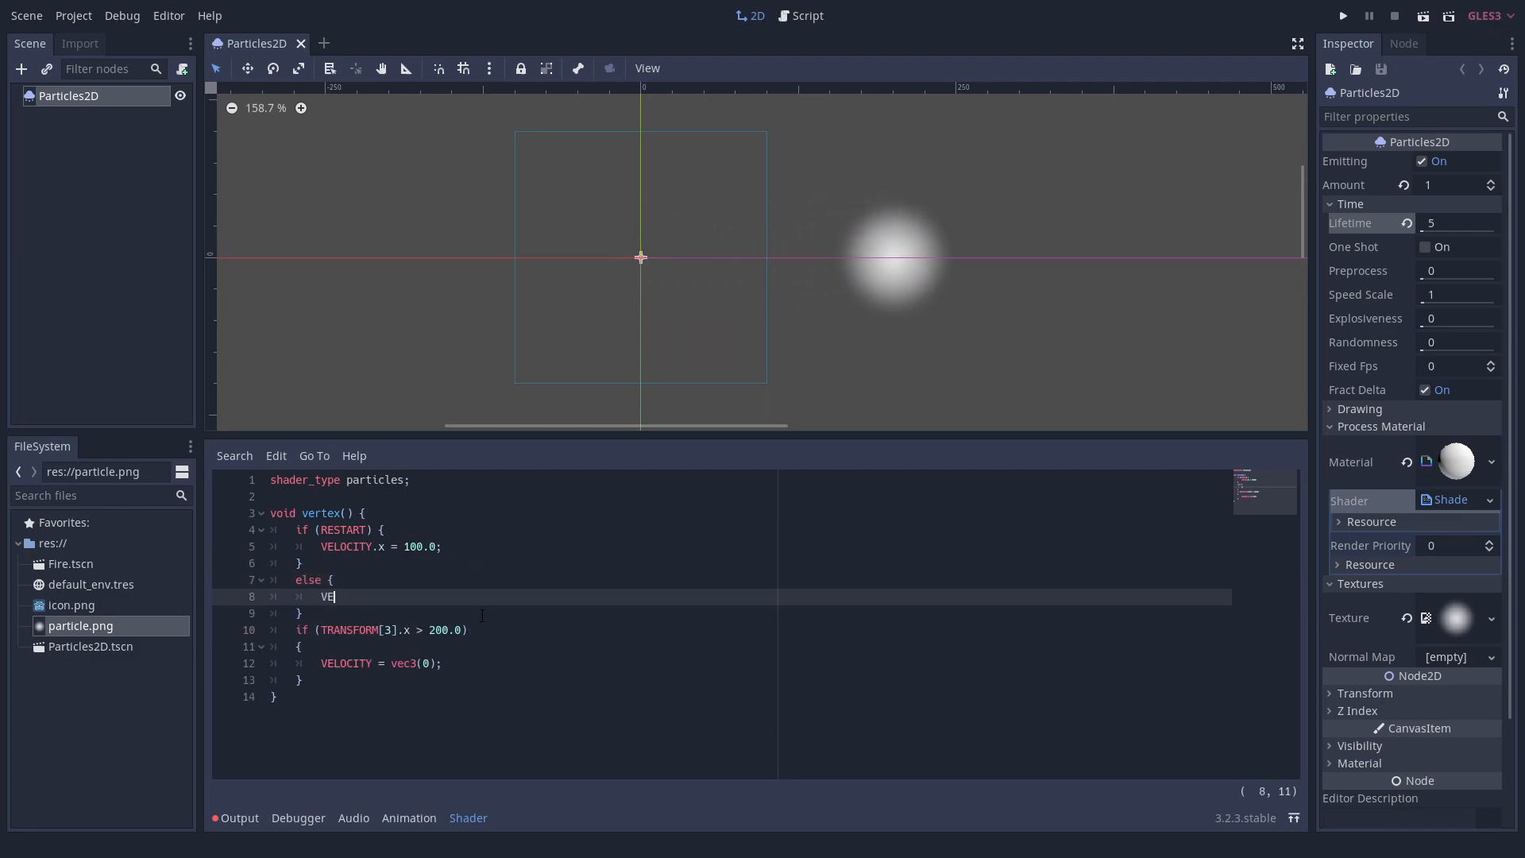
text(LOCITY.y += 2.0;)
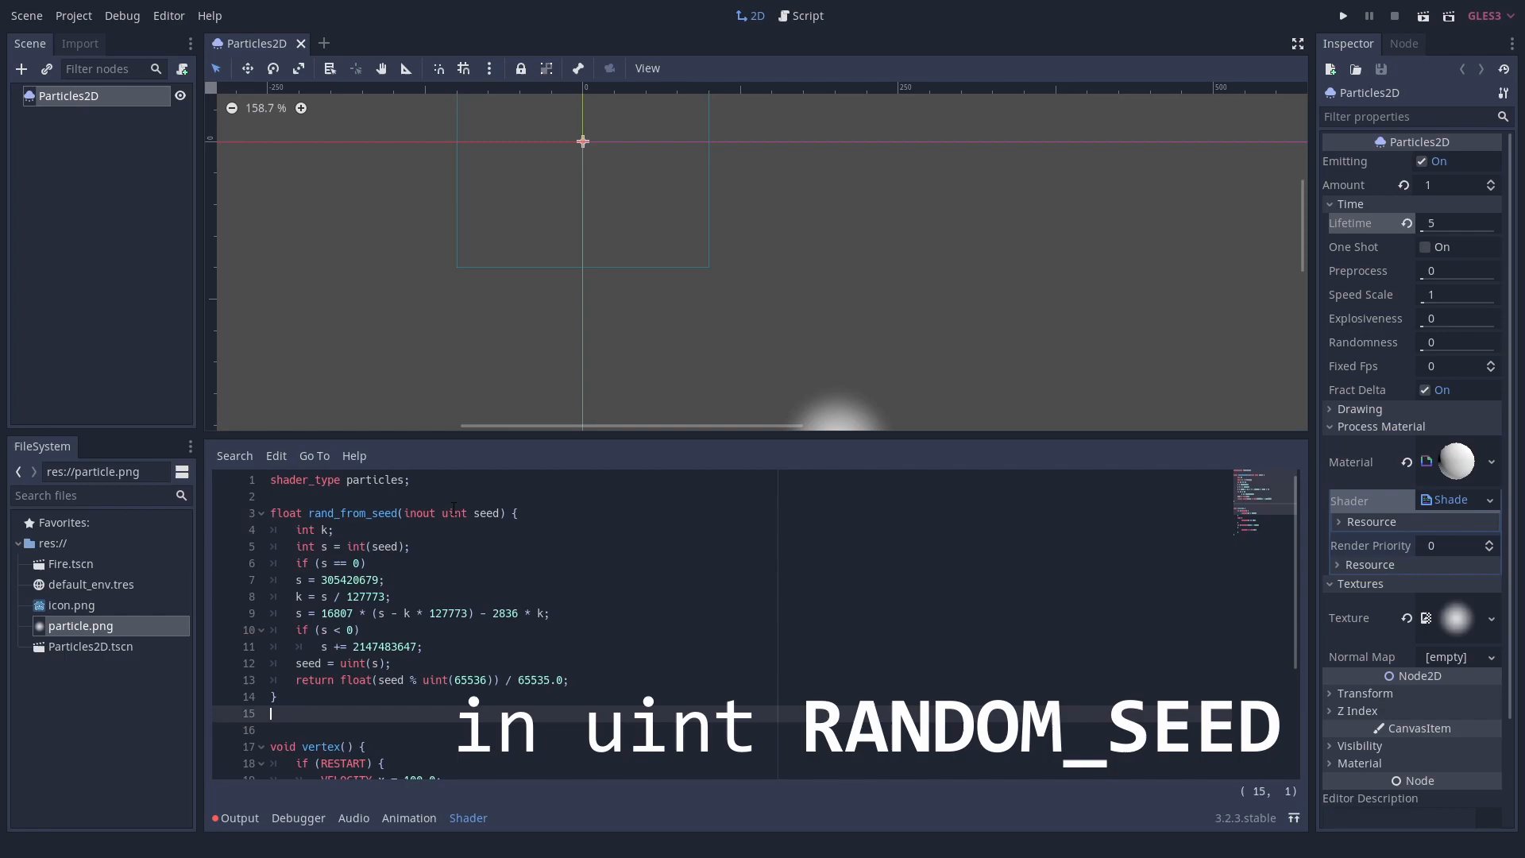
Step: Add uint seed = NUMBER + RANDOM_SEED and a random direction from rand_from_seed(seed) - 0.5
scroll(down, 3)
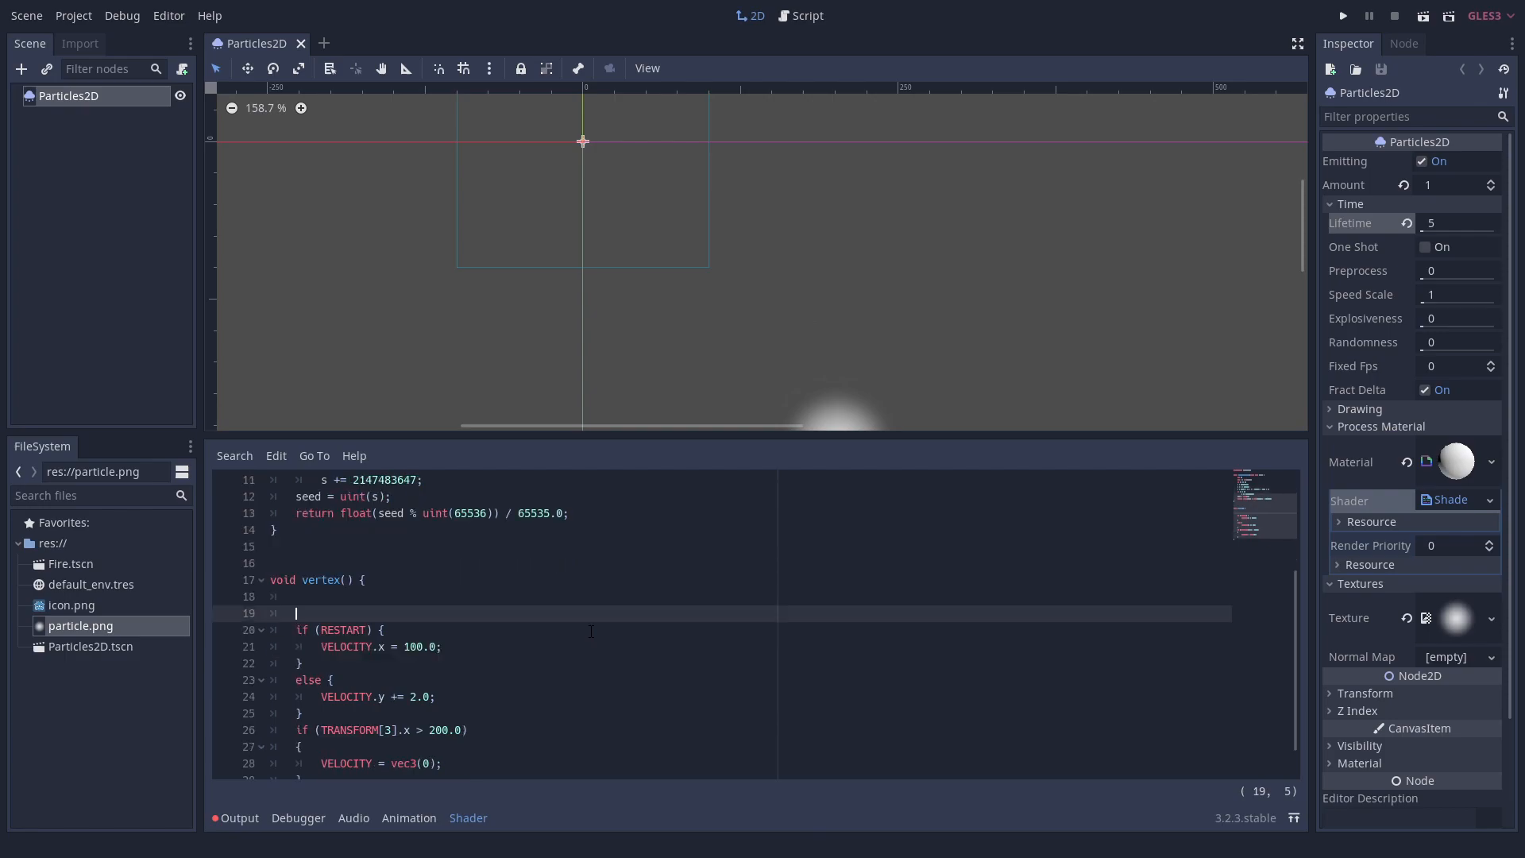
text(uint seed = NUMBER)
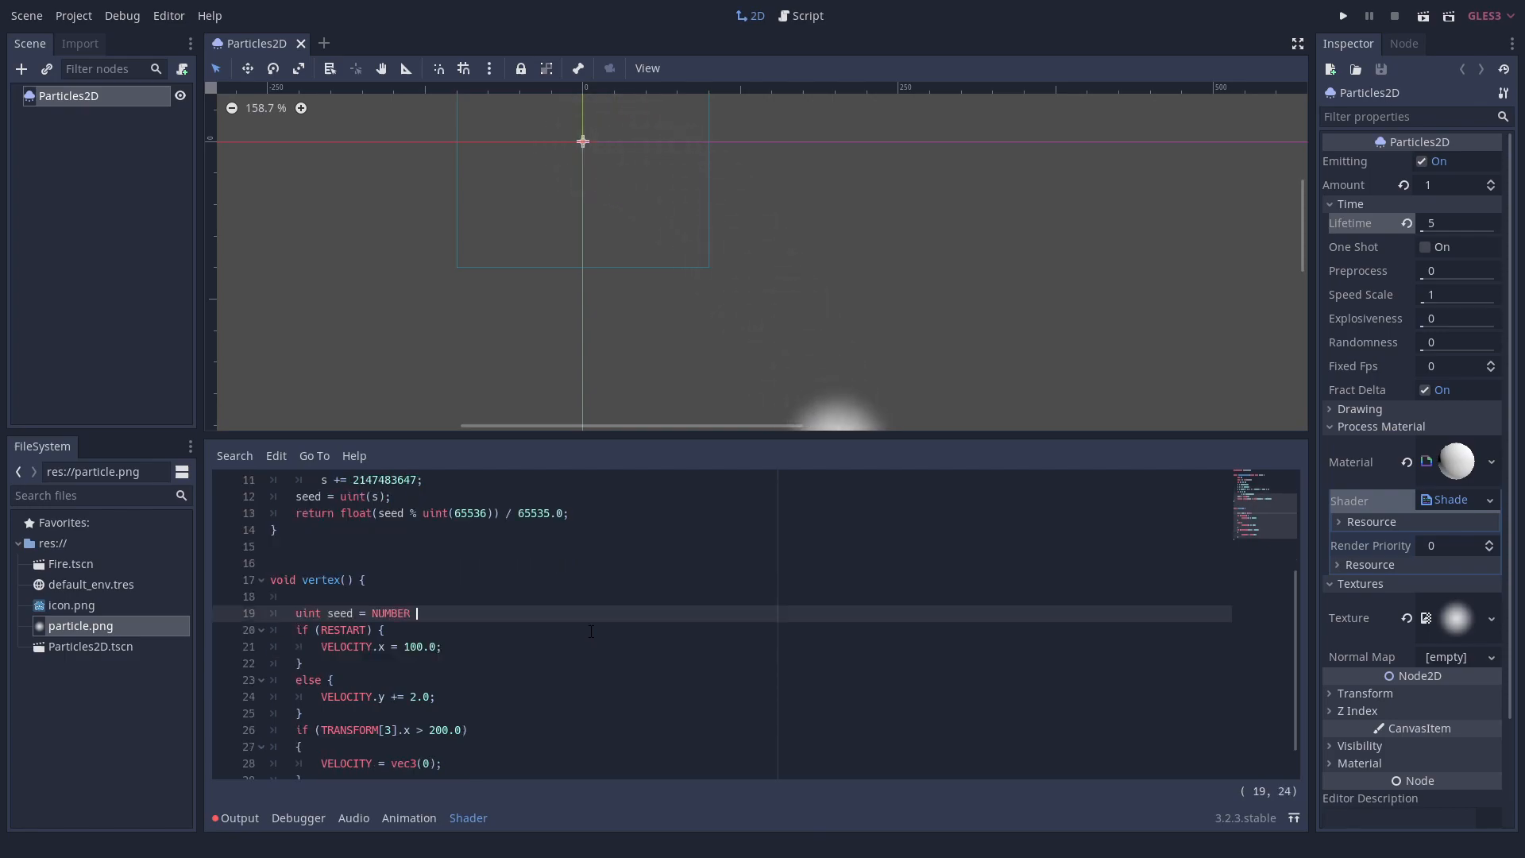
text(+ RANDOM_SEED;)
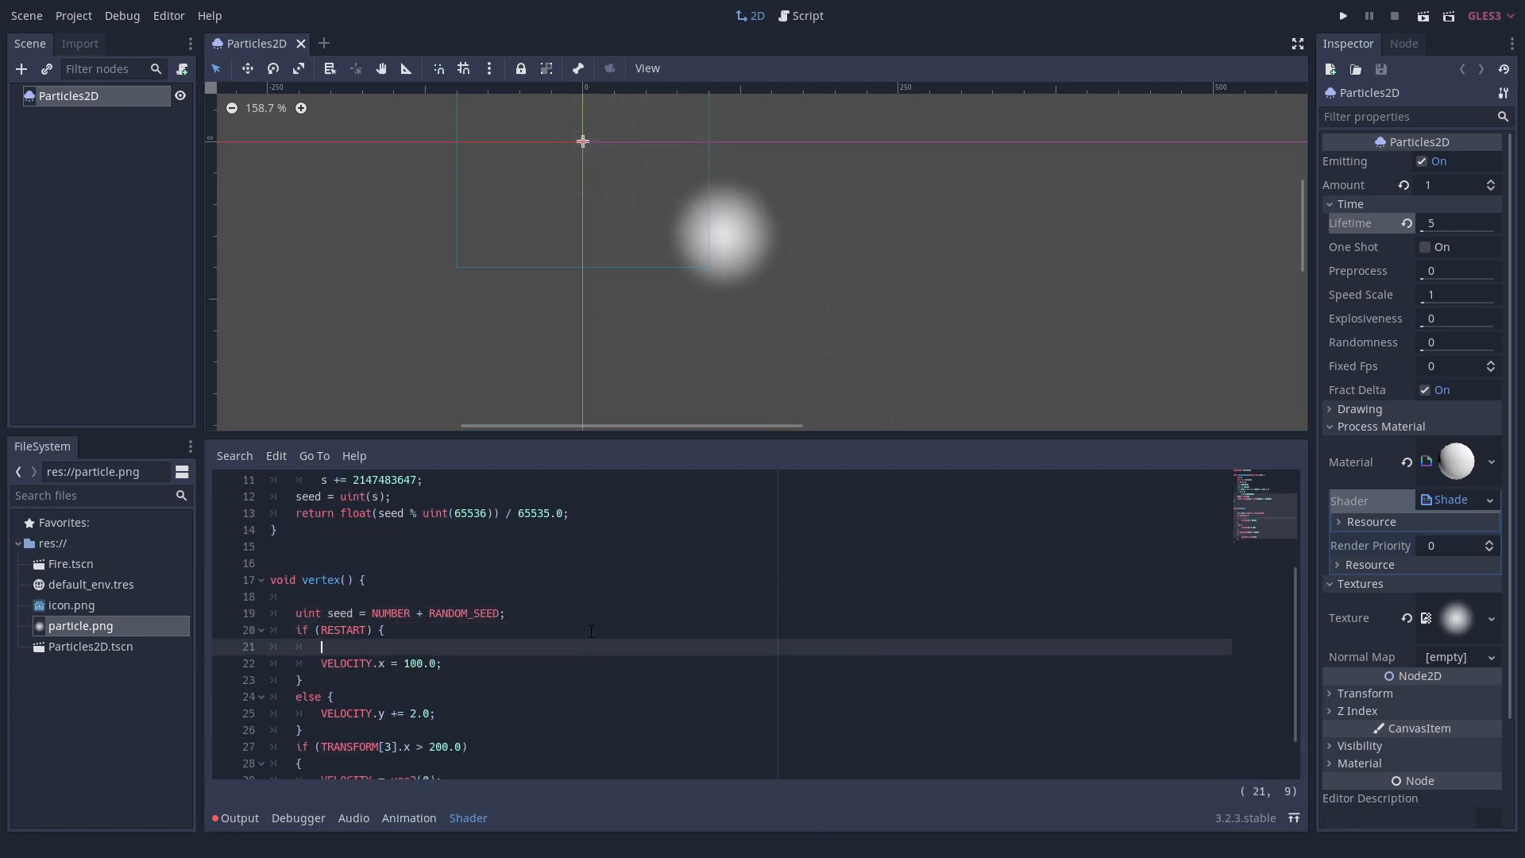
text(vec3 direction = vec3(rand_)
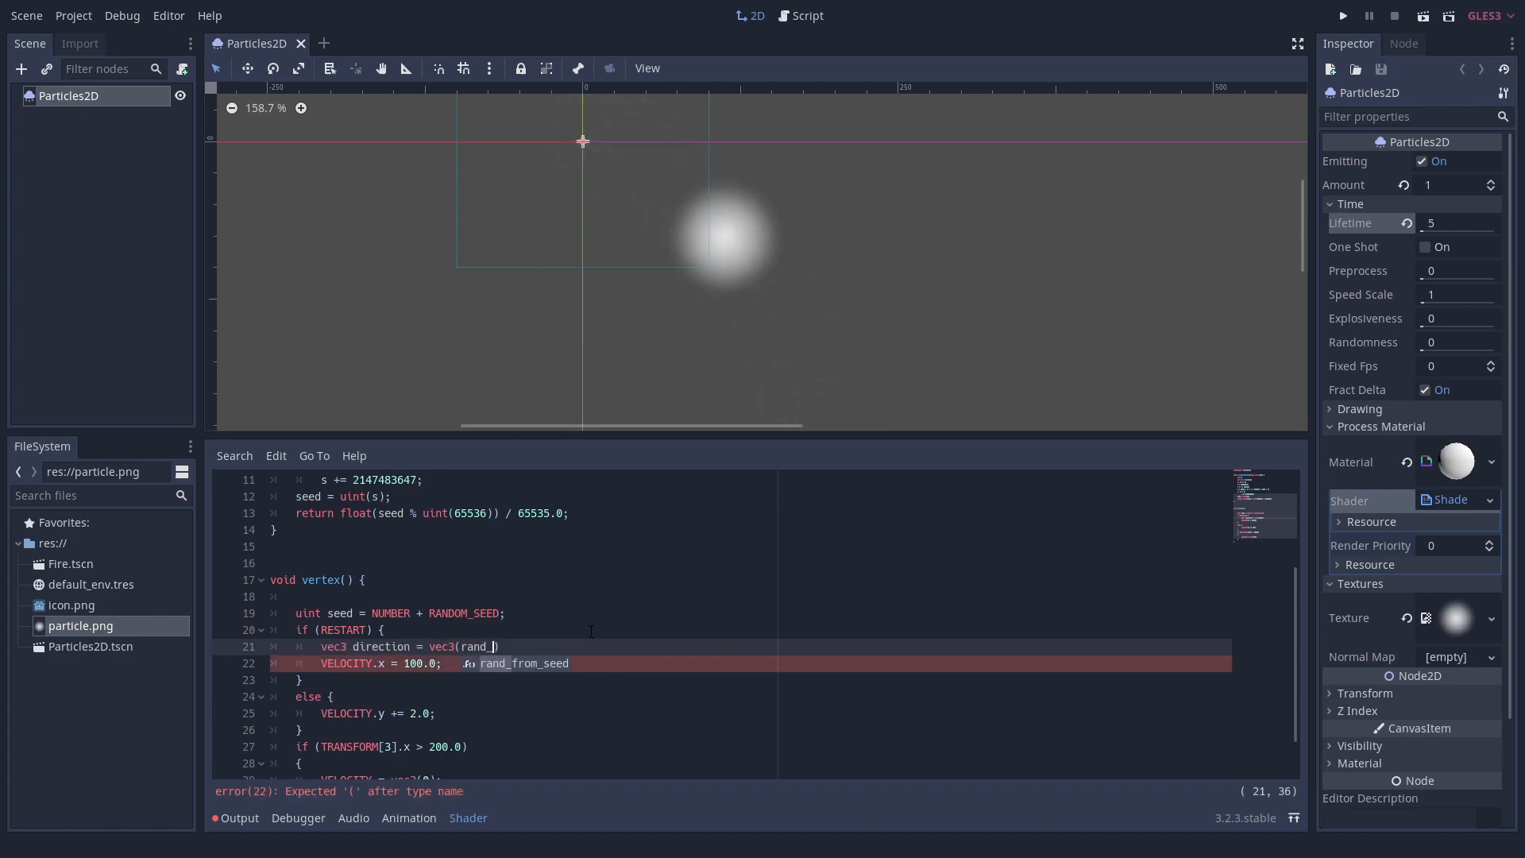
text(rand_from_seed(seed) - 0.5, 0);)
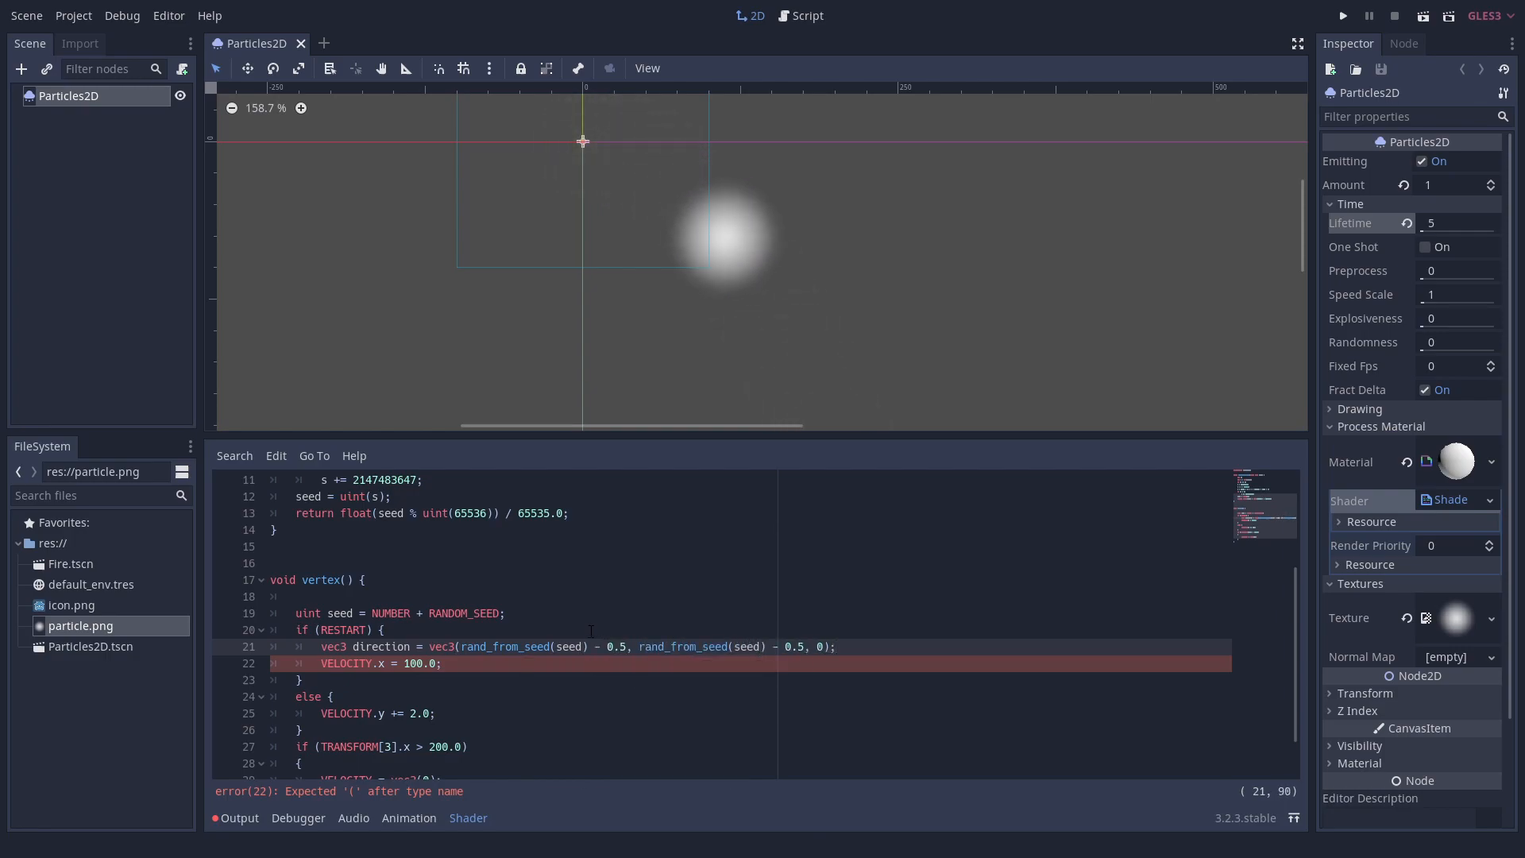
text(float speed = rand_from_seed(seed) * 500.0;)
text(COLOR.a = max(COLOR.a - DELTA)
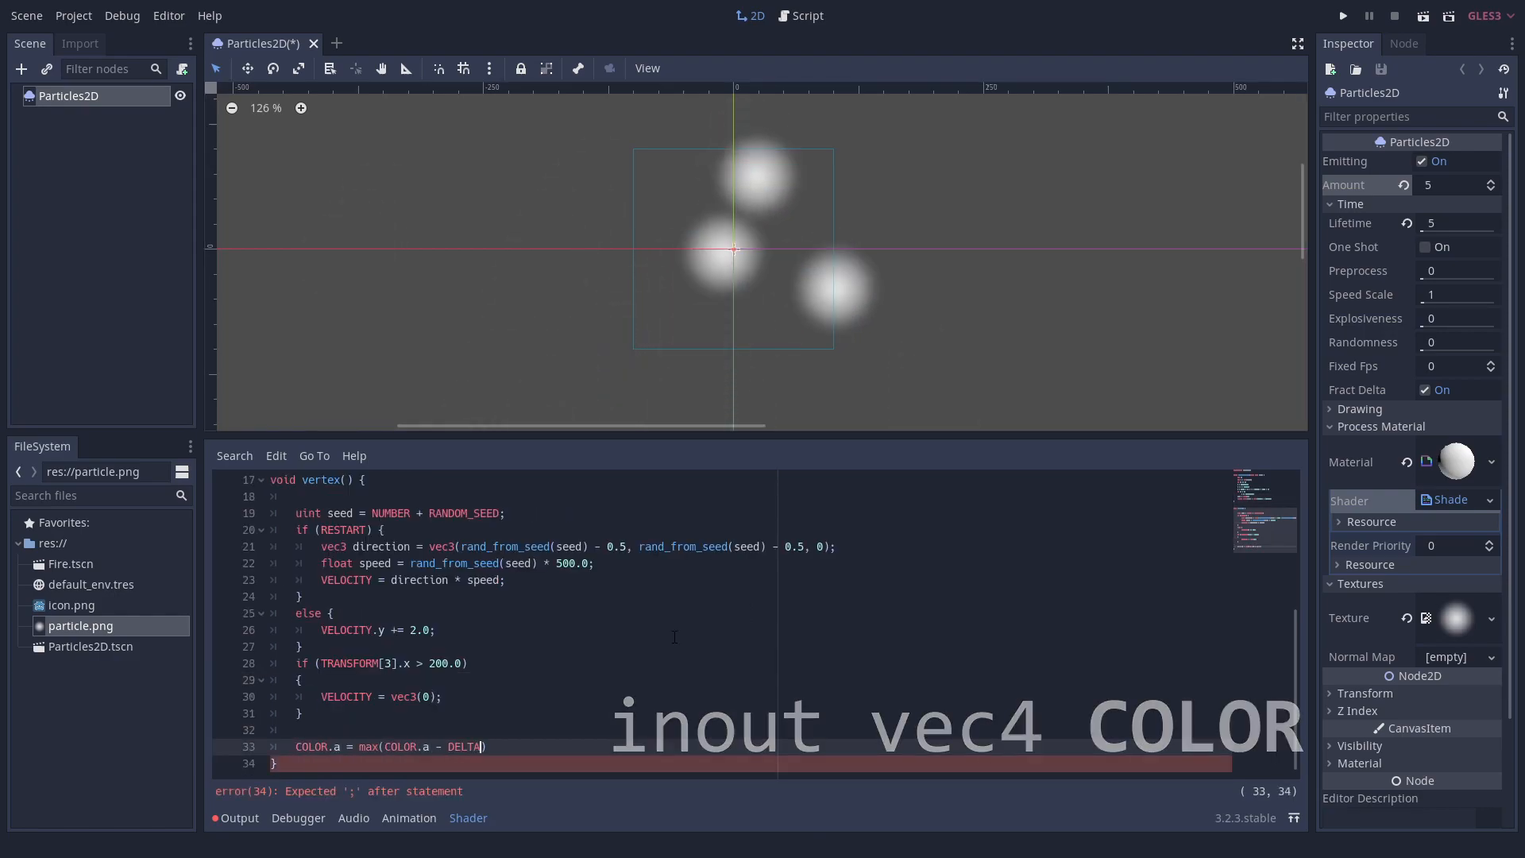
Step: Finish random speed up to 500 and COLOR.a fade by DELTA, then open Fire.tscn
text(, 0.0);)
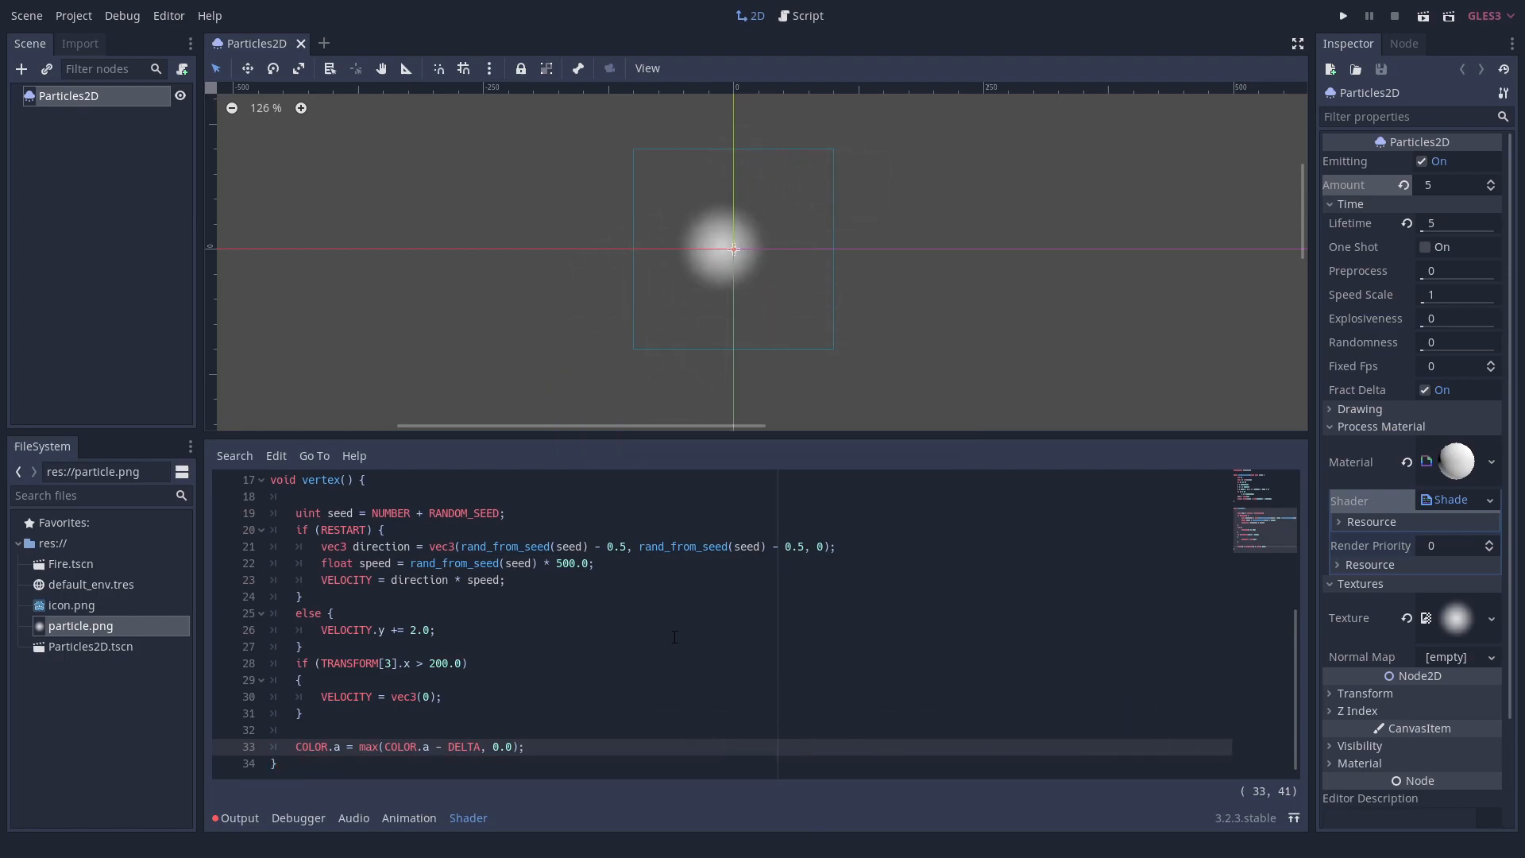
click(1497, 185)
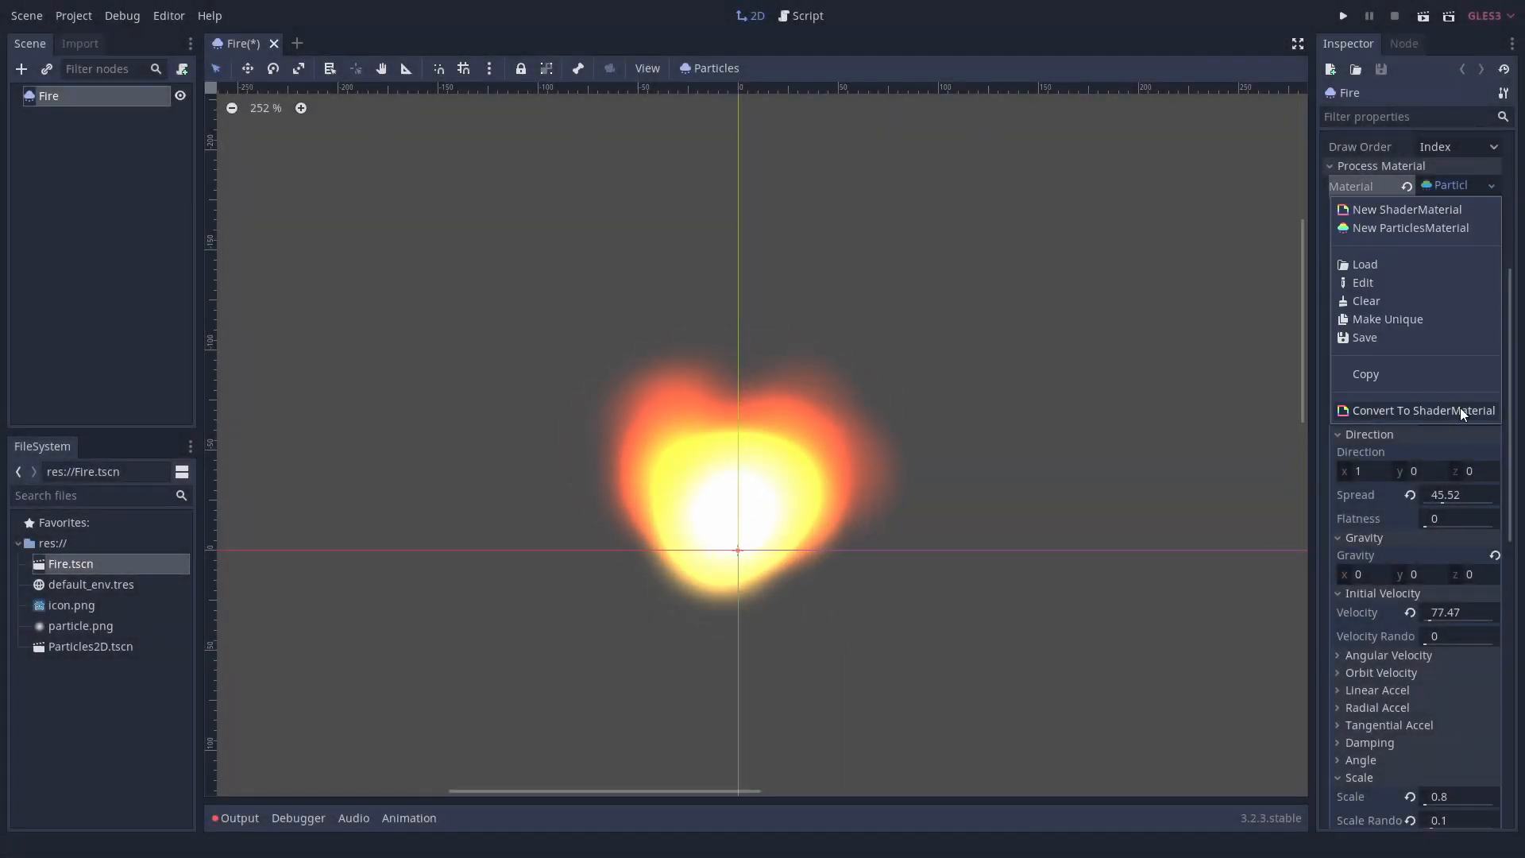
click(1423, 409)
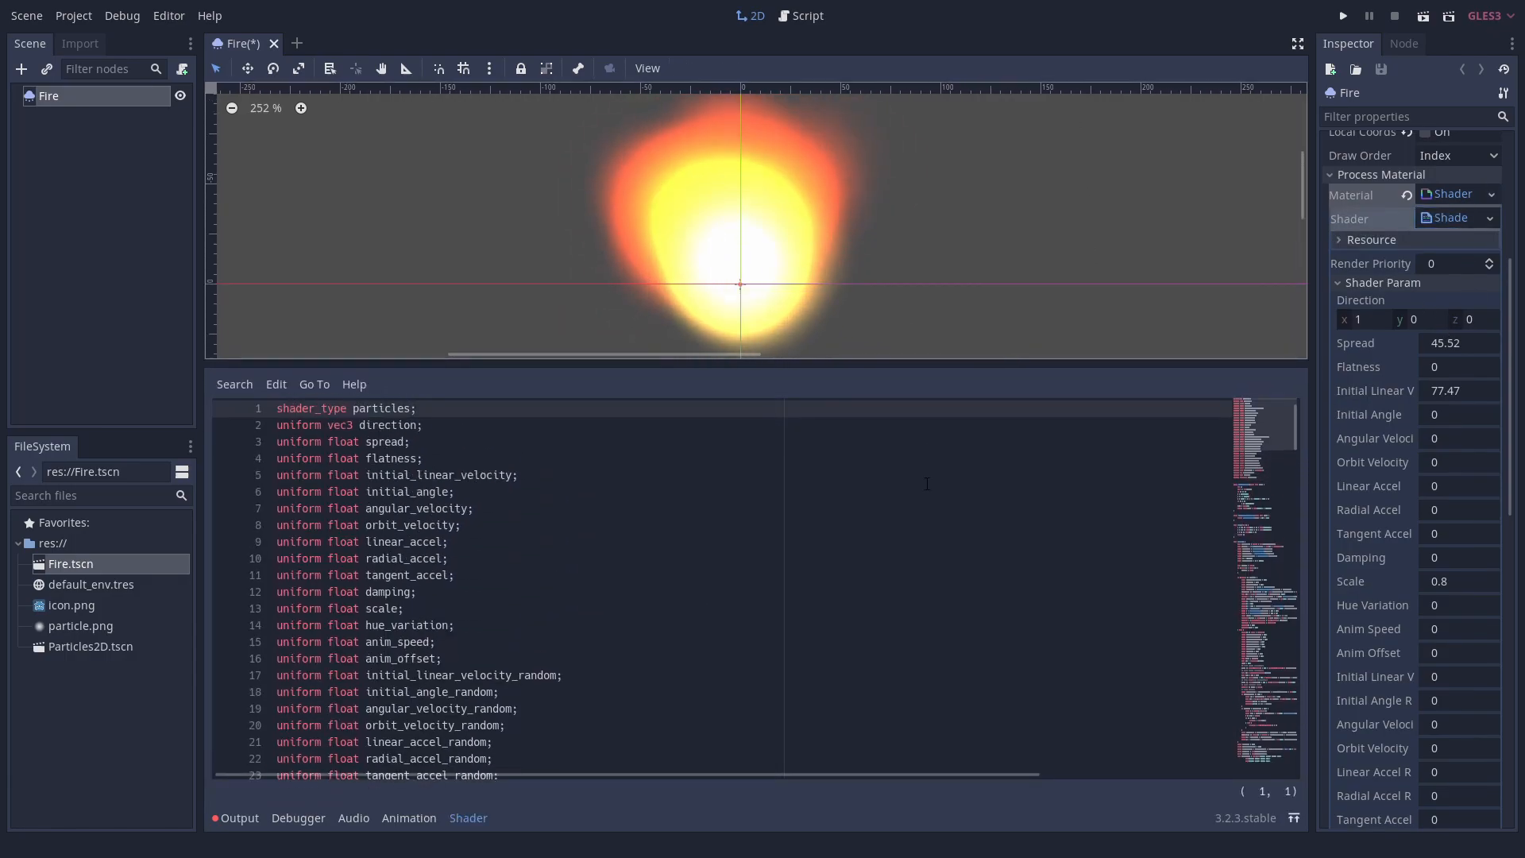
scroll(down, 3)
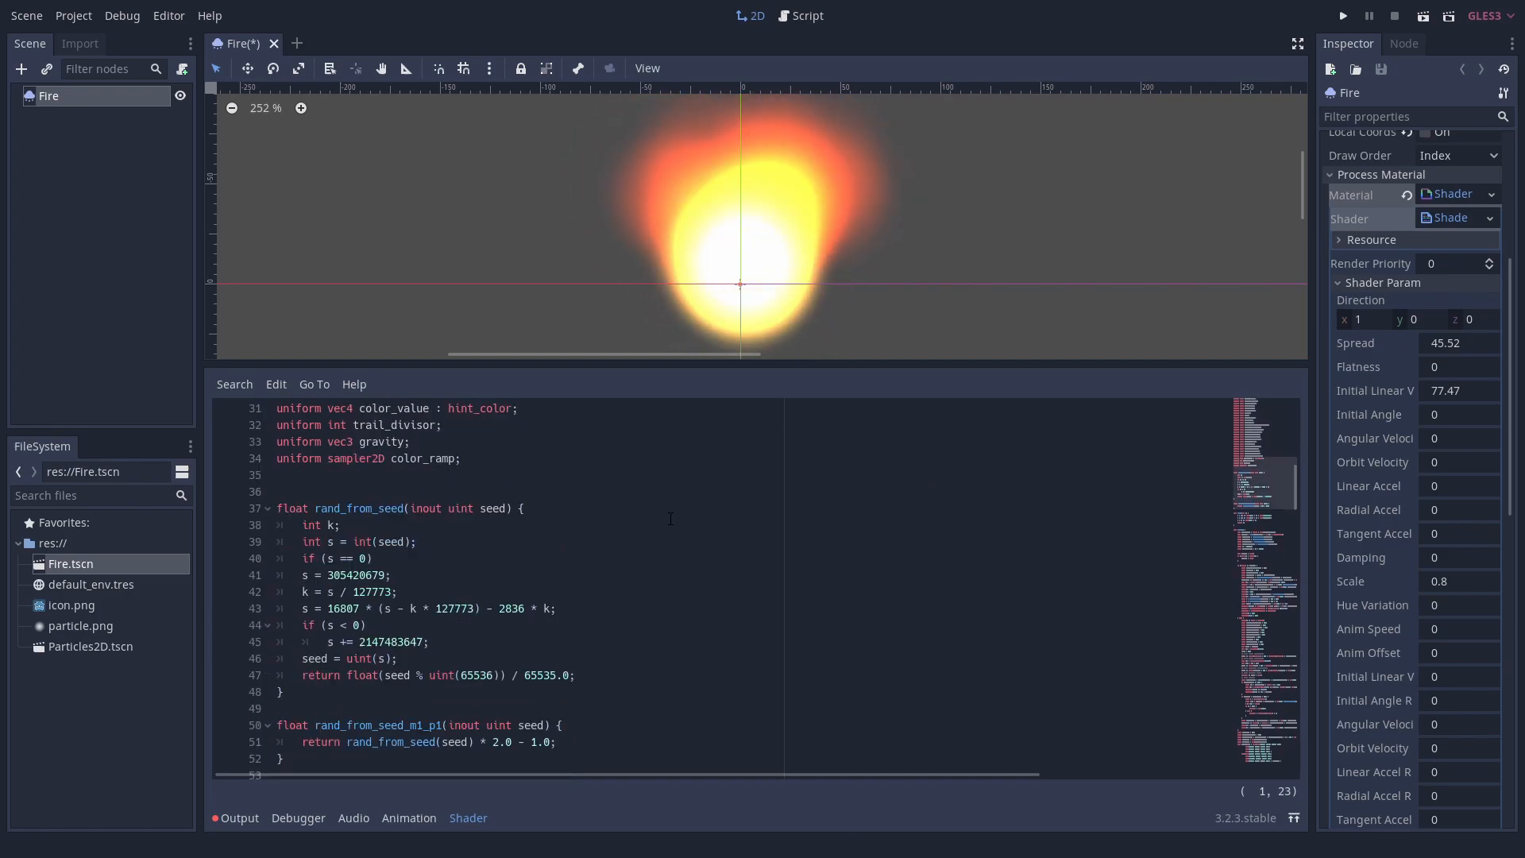
scroll(down, 3)
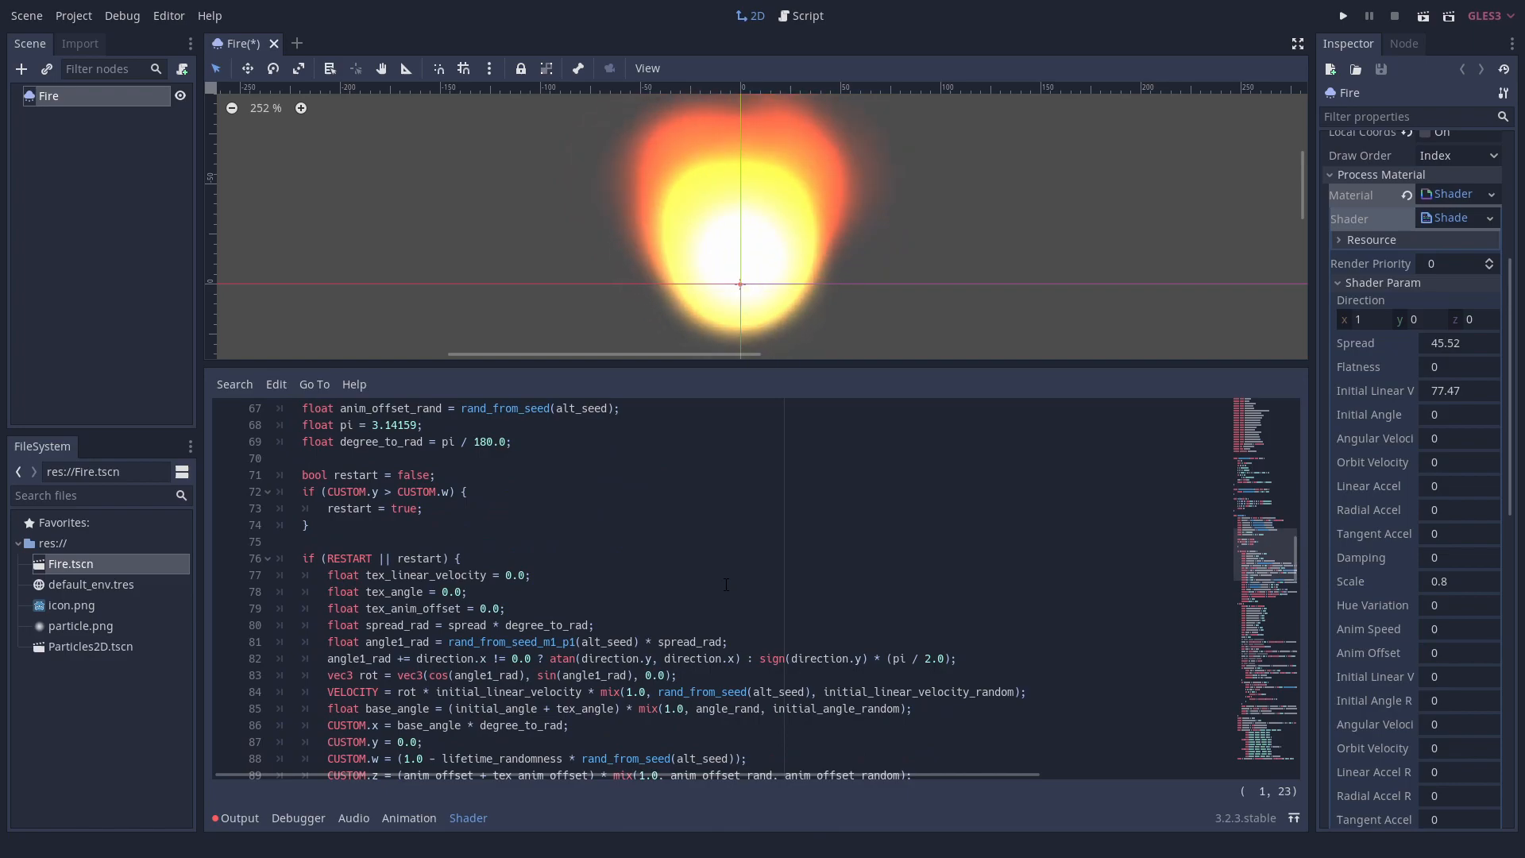
scroll(down, 3)
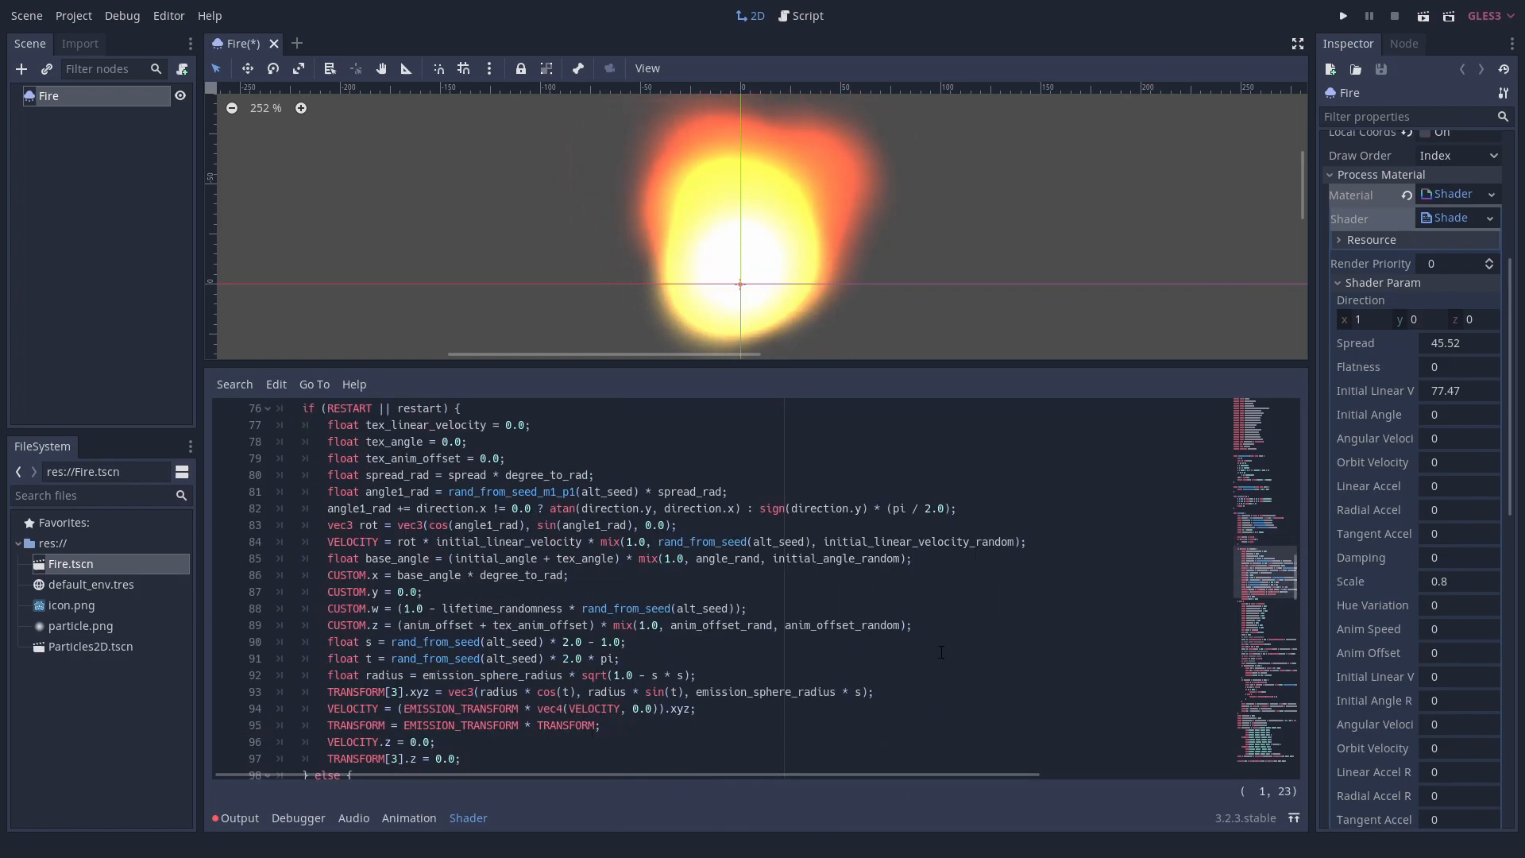
scroll(down, 3)
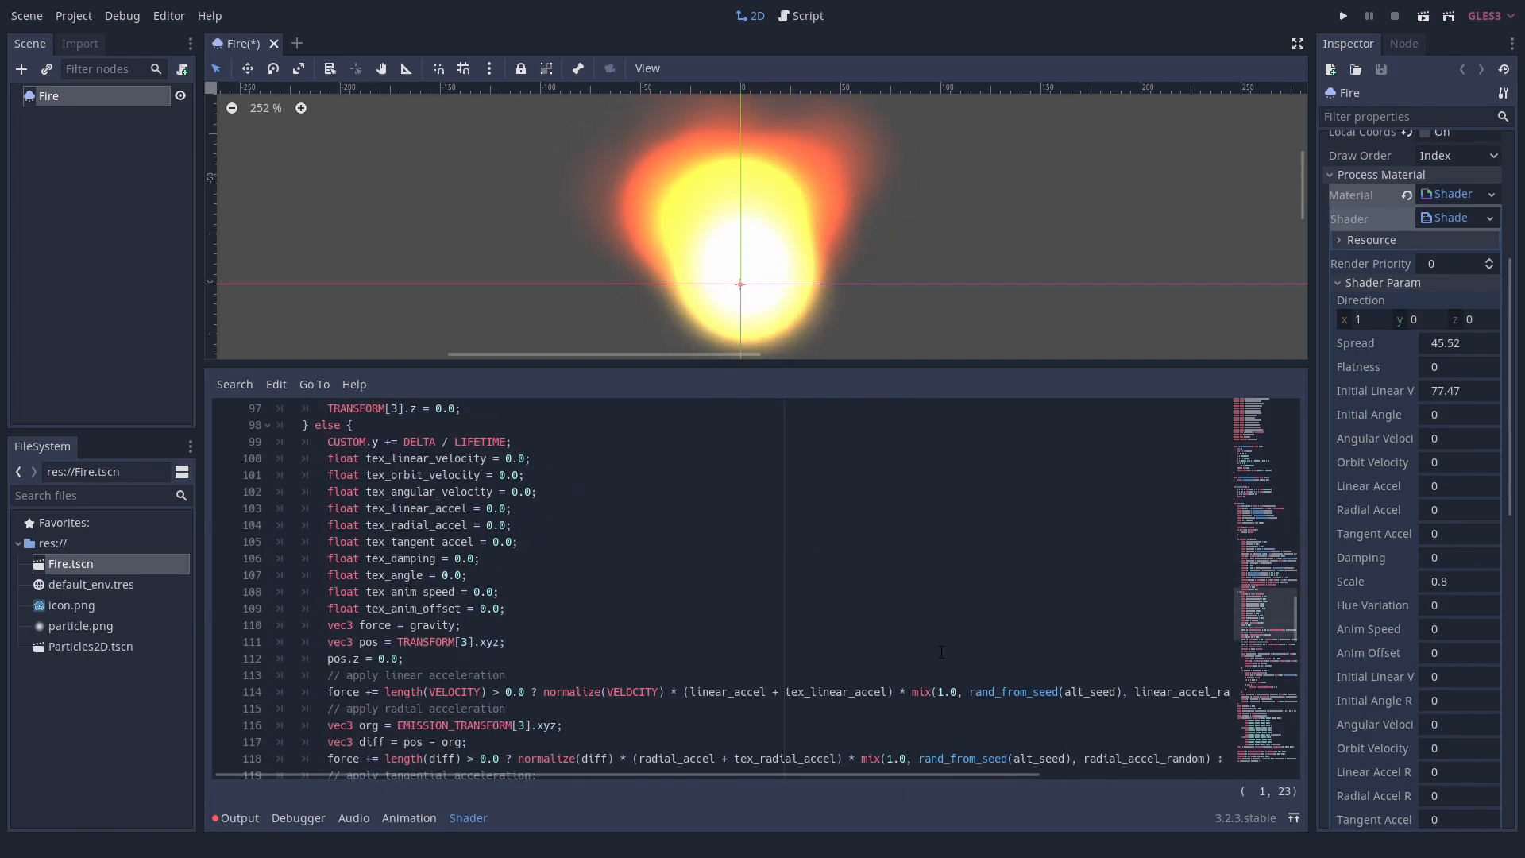
scroll(down, 3)
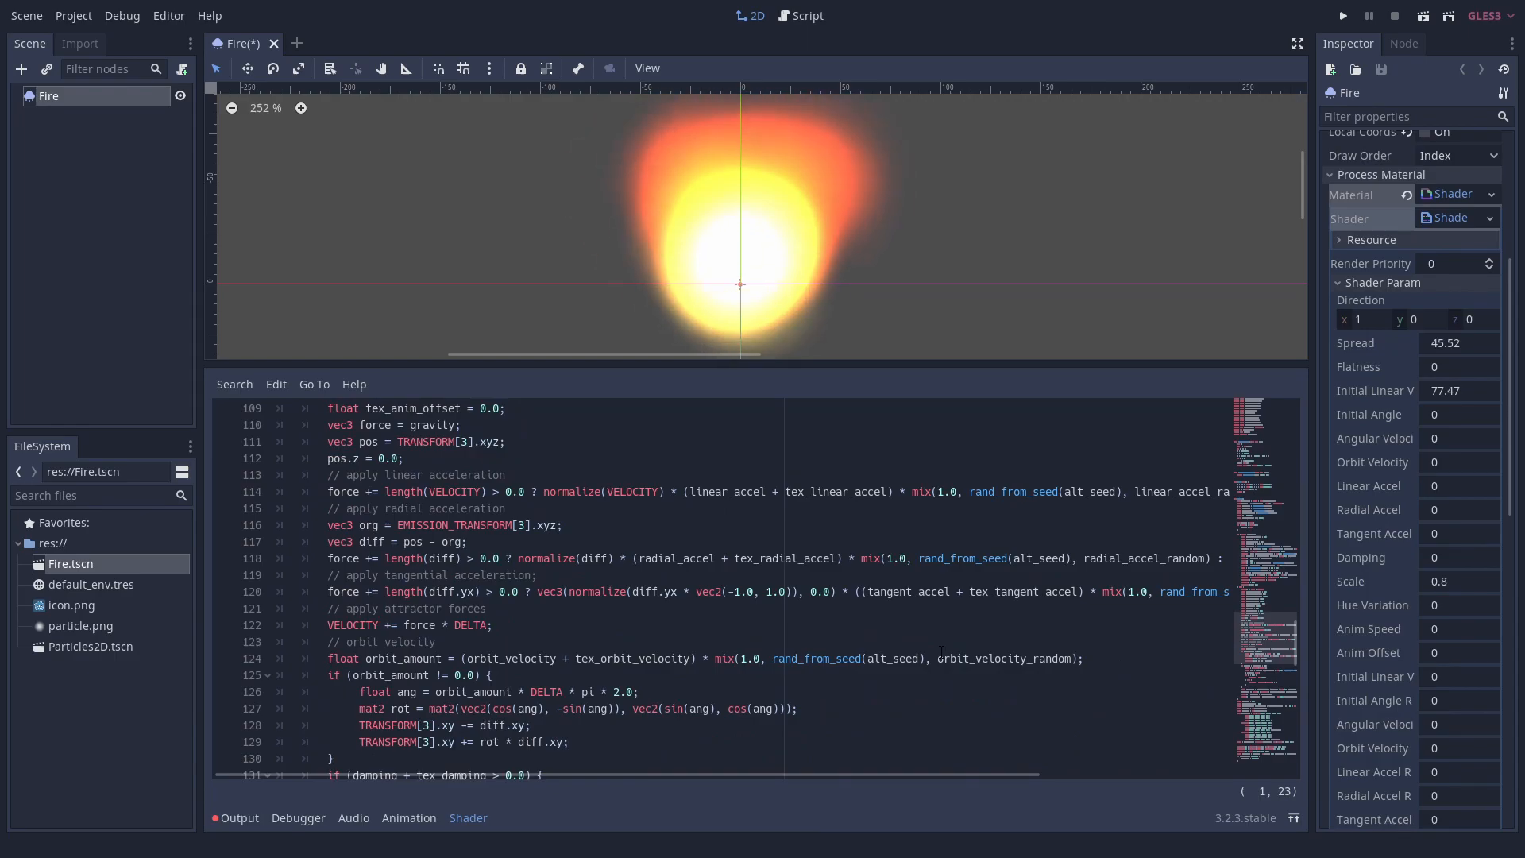
scroll(down, 3)
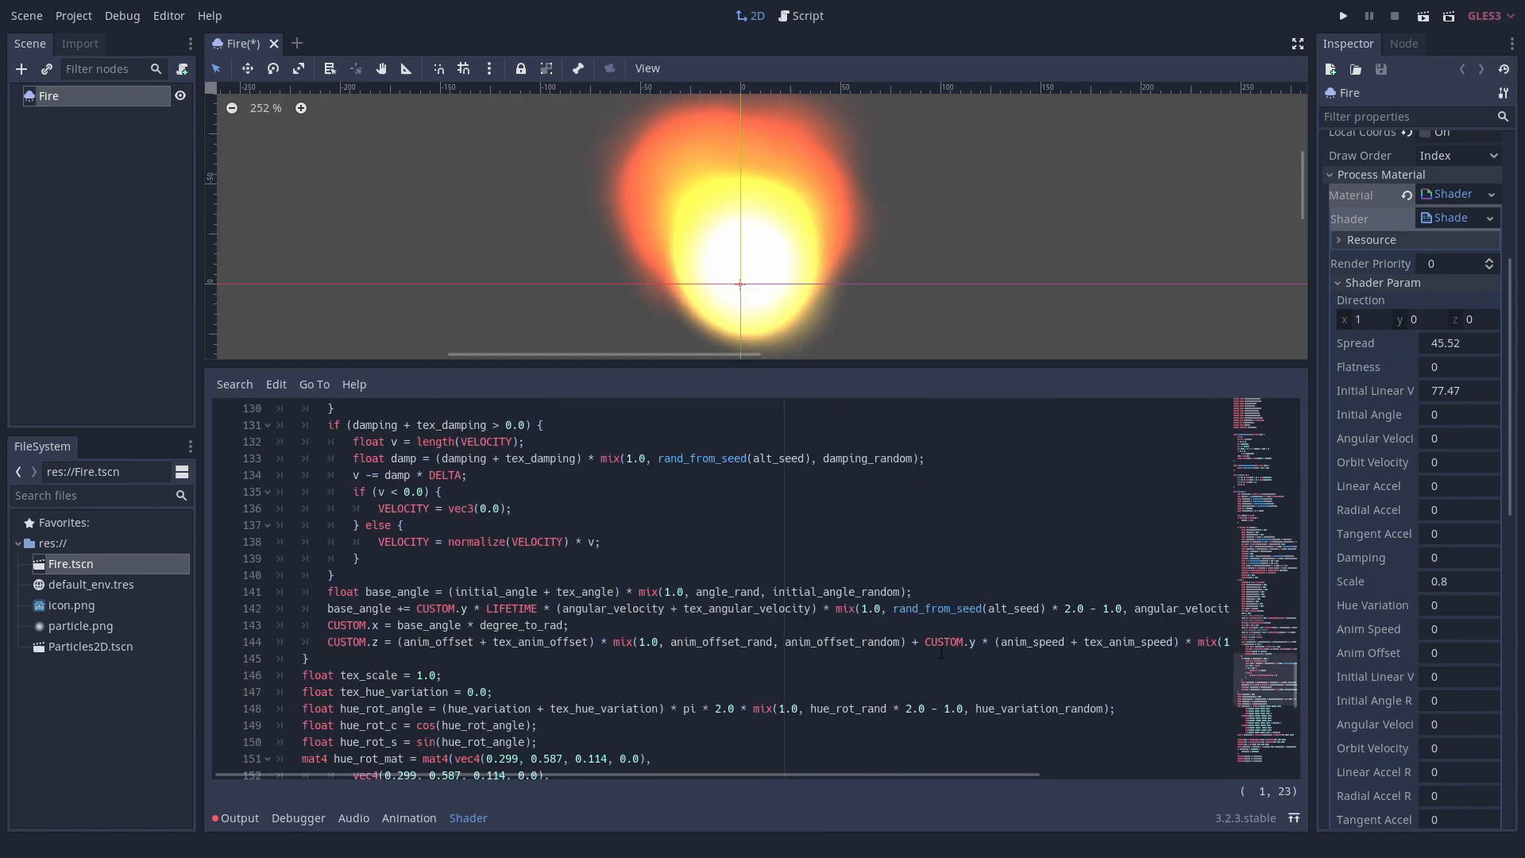
scroll(down, 3)
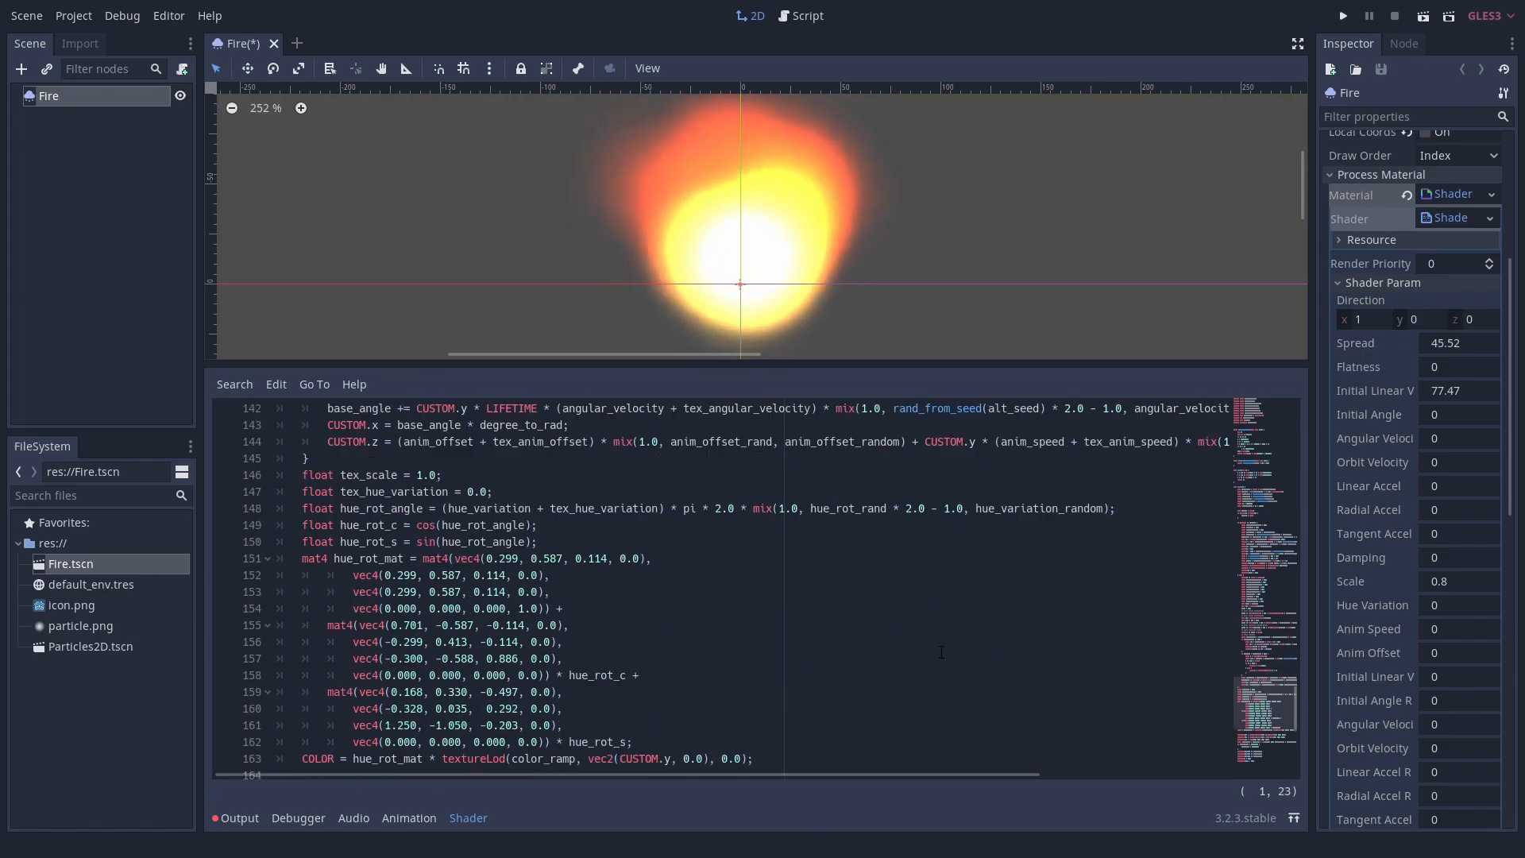
scroll(down, 3)
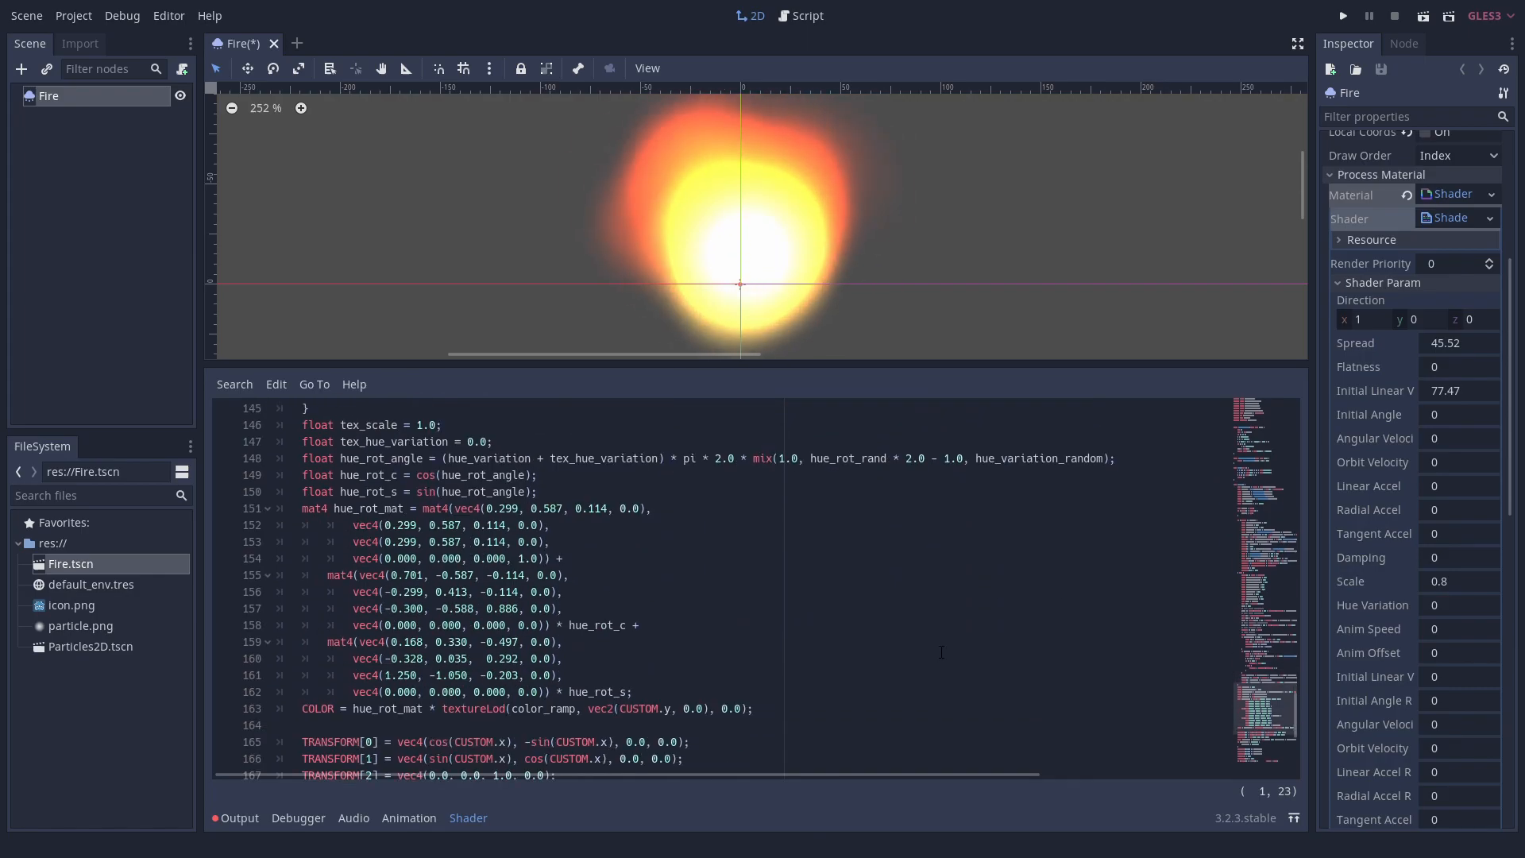
scroll(down, 3)
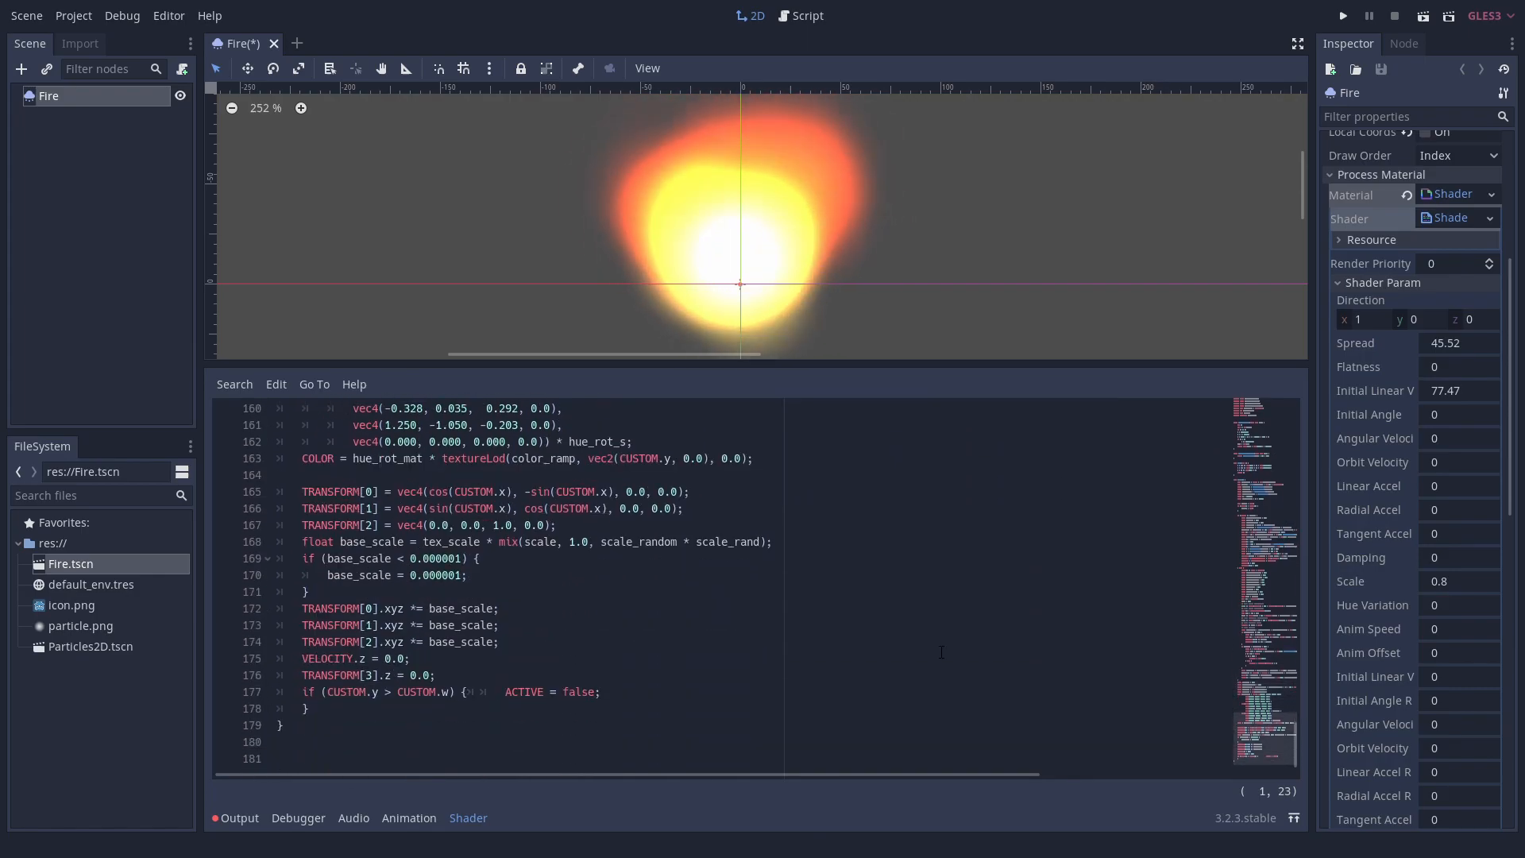
text(lifetime_randomness;)
text(uniform sampler2D r)
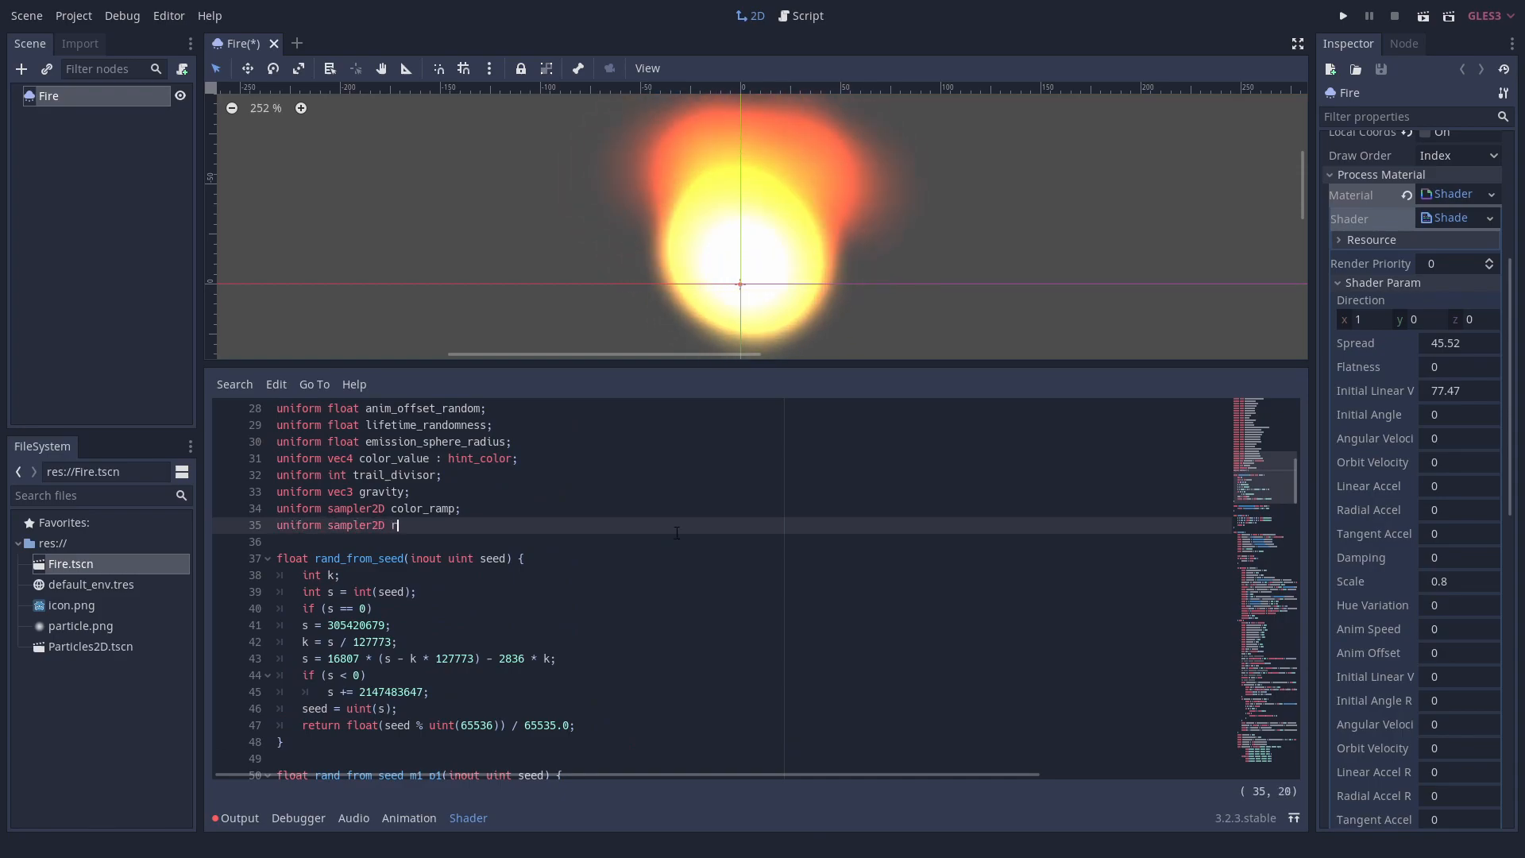
Step: Declare 'uniform sampler2D rhythm;' below color_ramp and scroll back to the shader's end
text(hythm;)
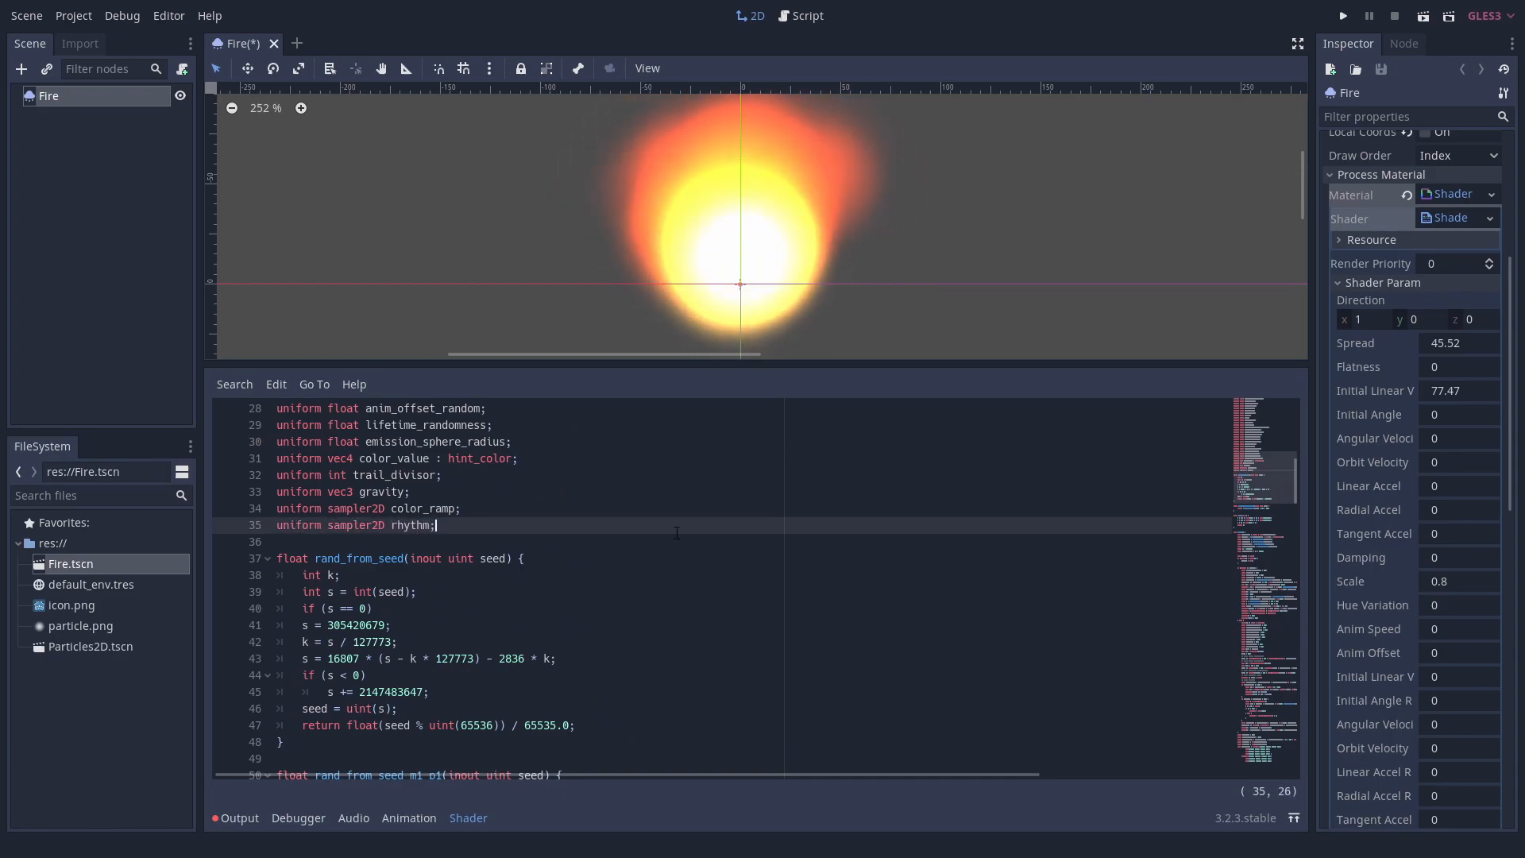
scroll(down, 3)
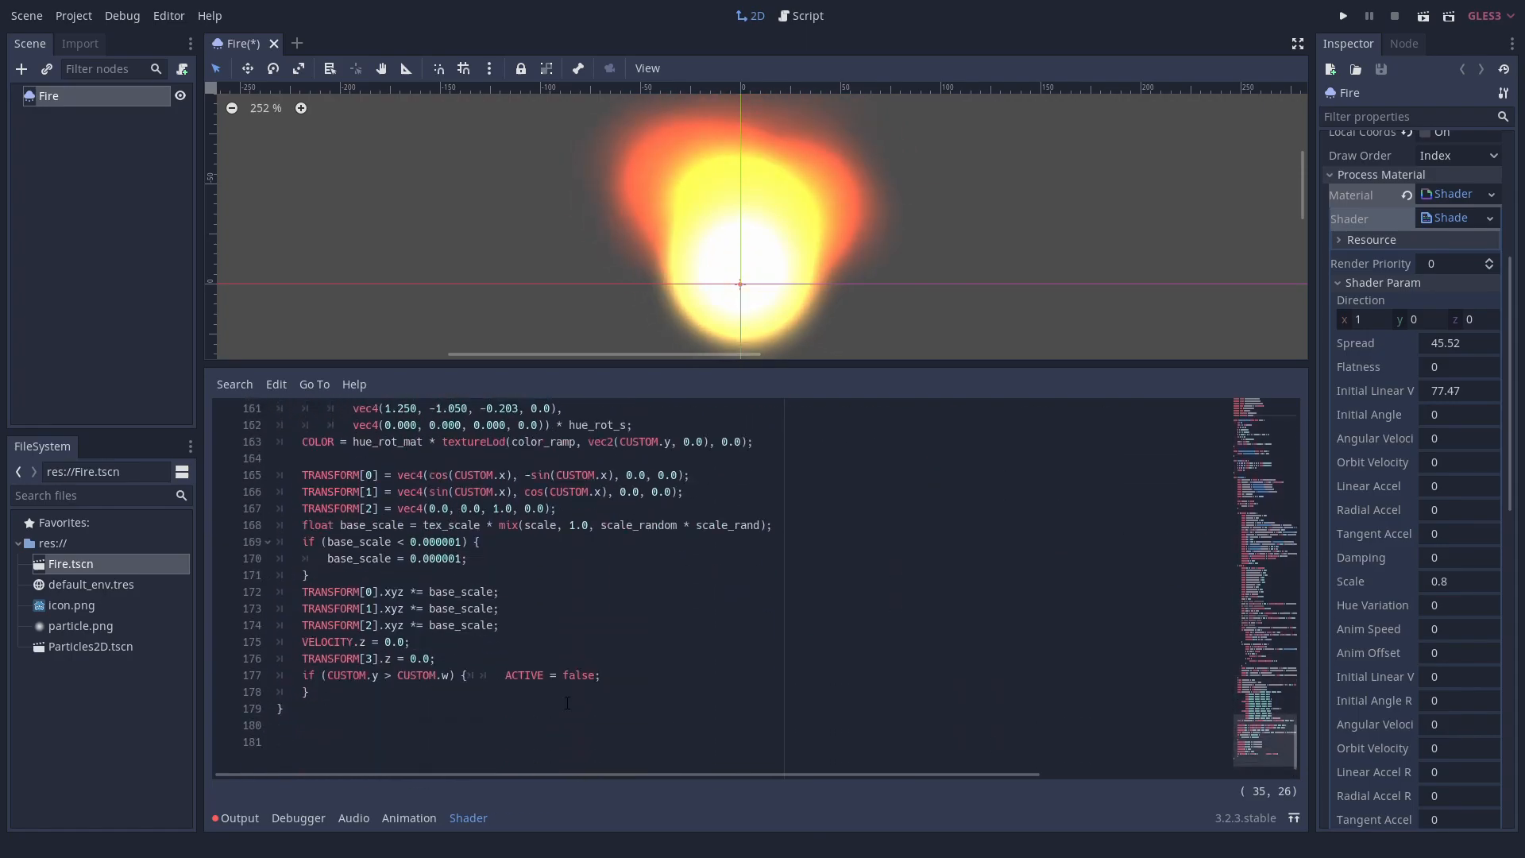
Step: Add 'VELOCITY = vec3(0);' at the end of process()
text(VELOCITY)
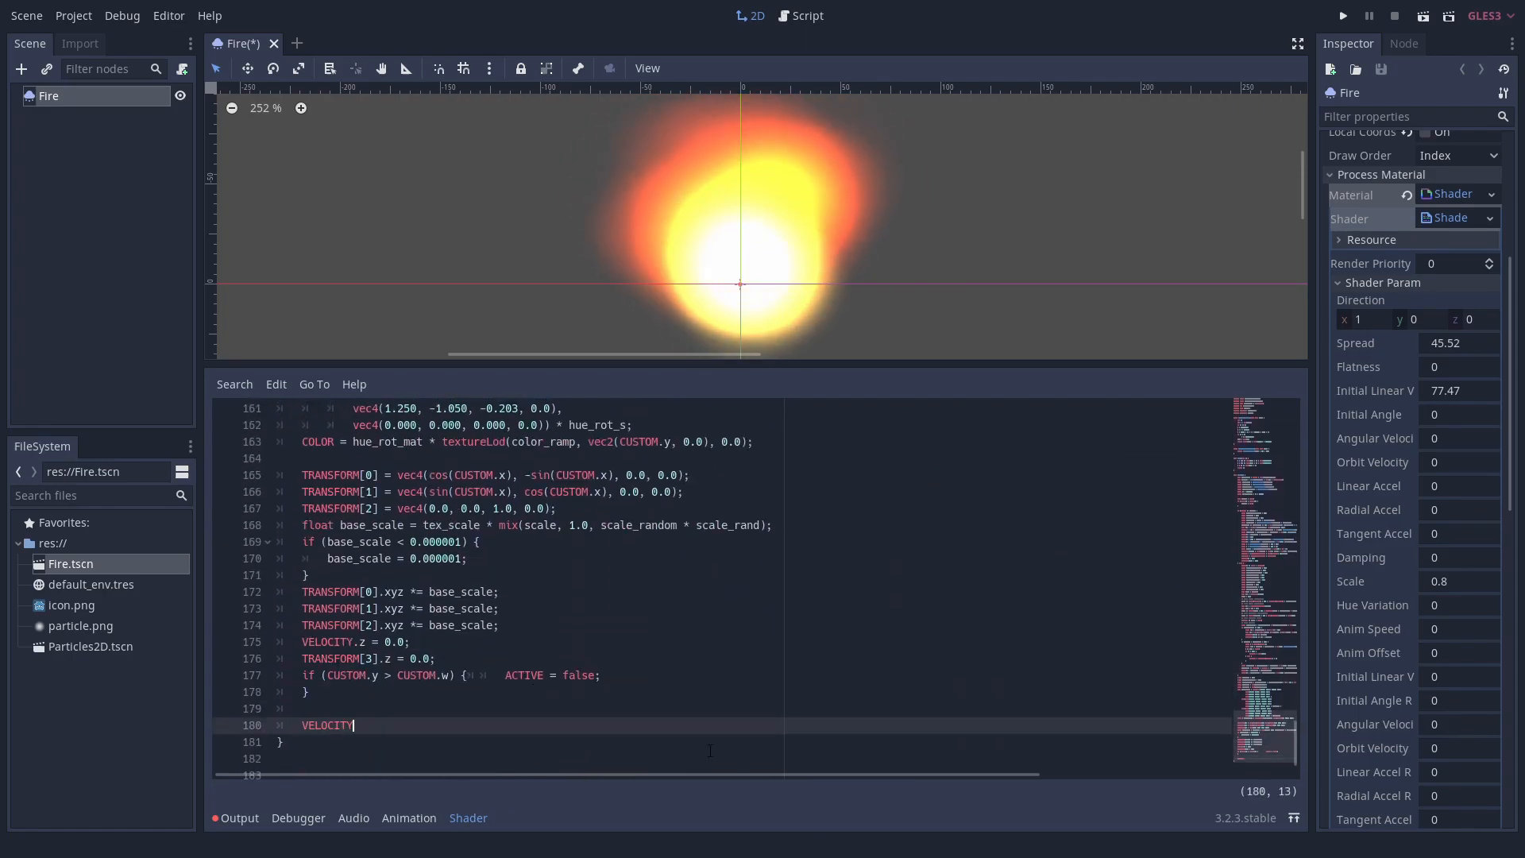
text(= vec3(0)
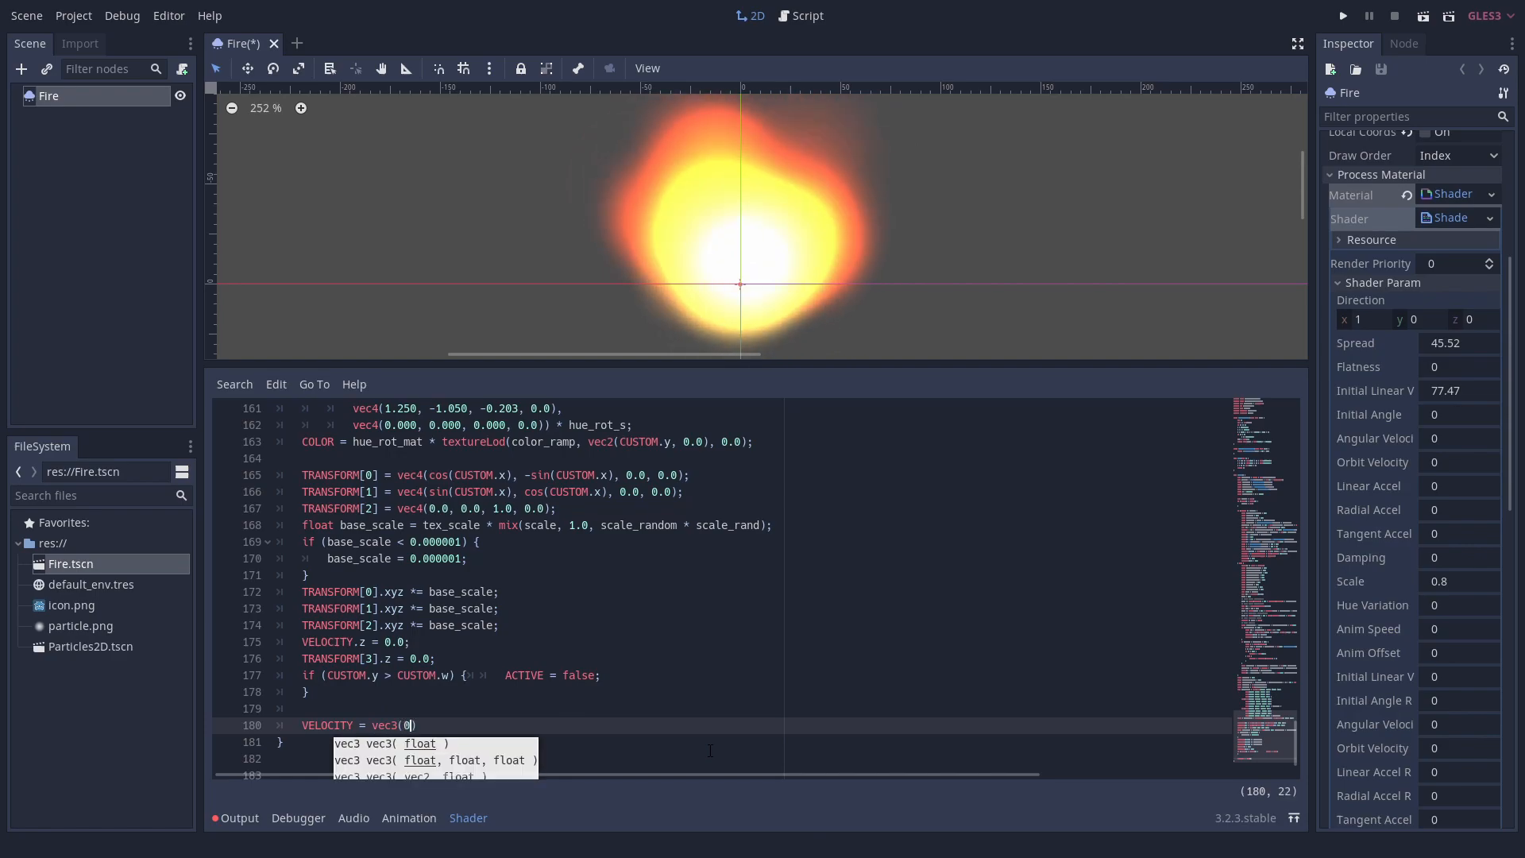
text();)
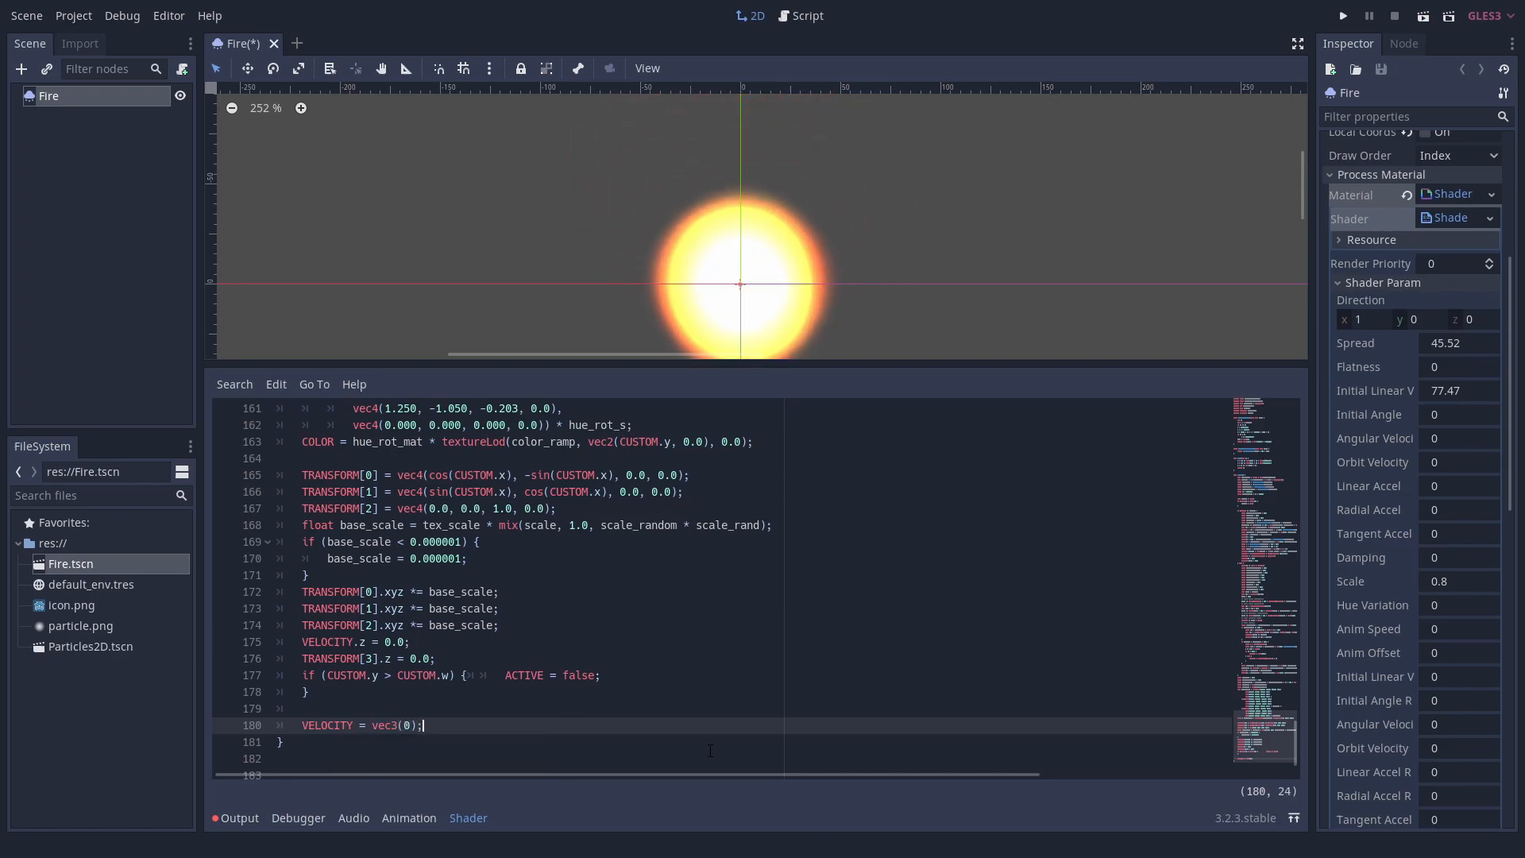
Step: Set VELOCITY.x = texture(rhythm, vec2(CUSTOM.y, 0)).r * initial_linear_velocity
text(VE)
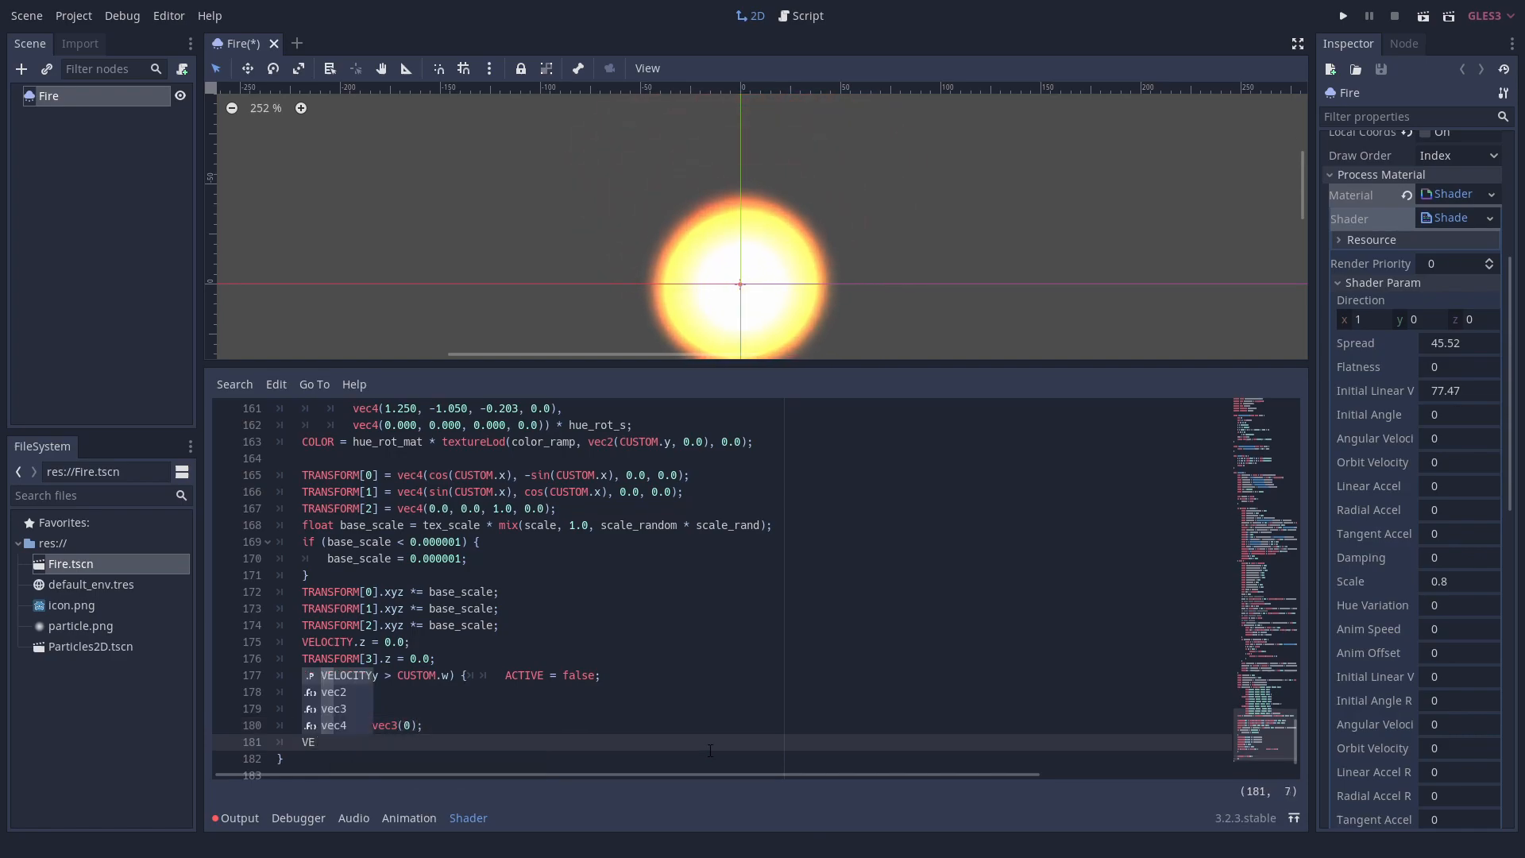
text(ELOCITY.x = texture)
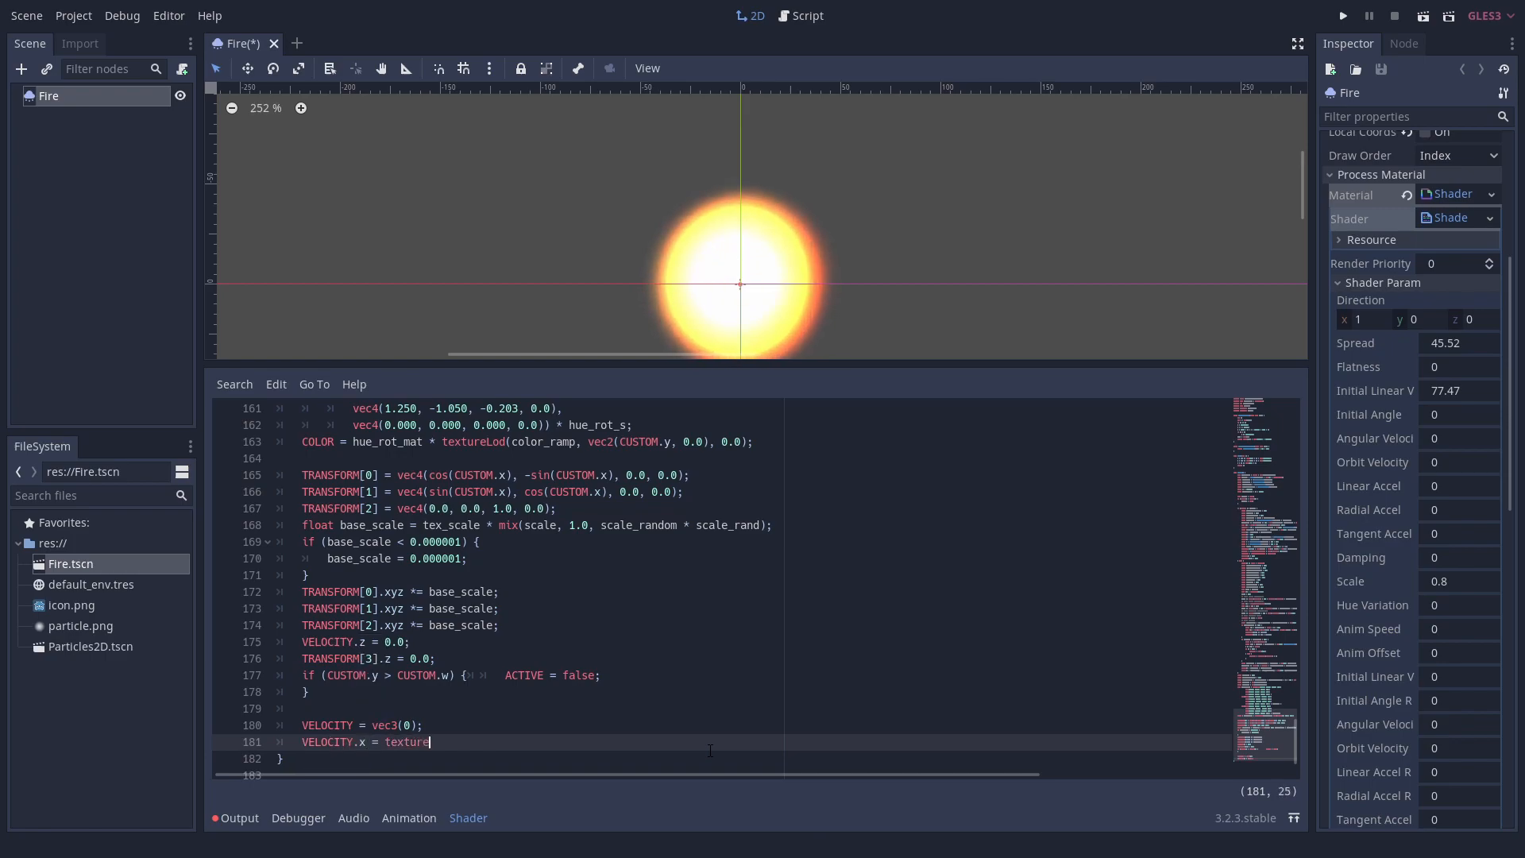
text((rhythm))
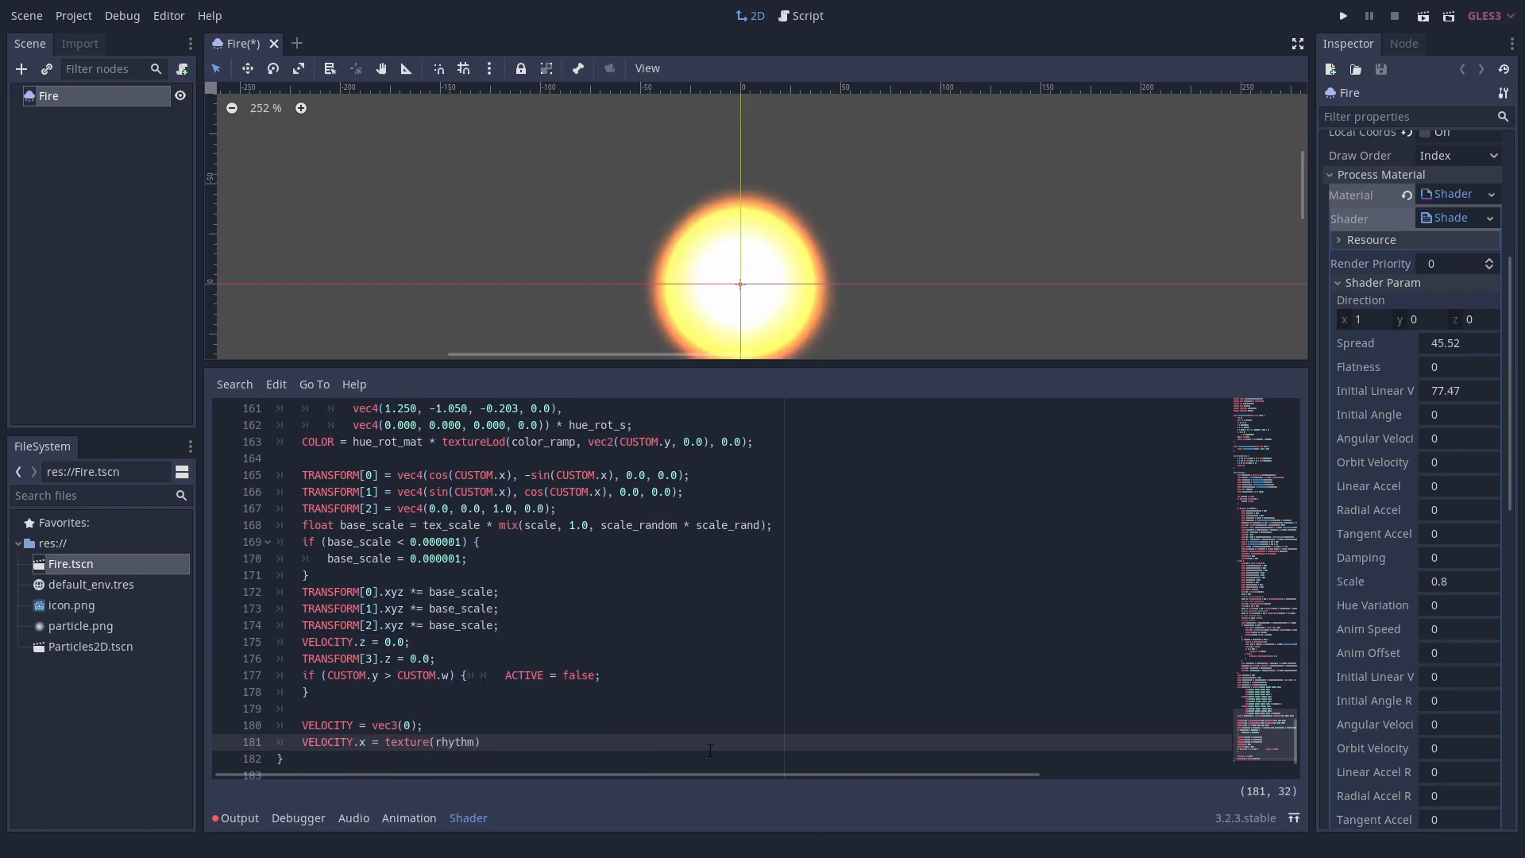
text(, vec2()
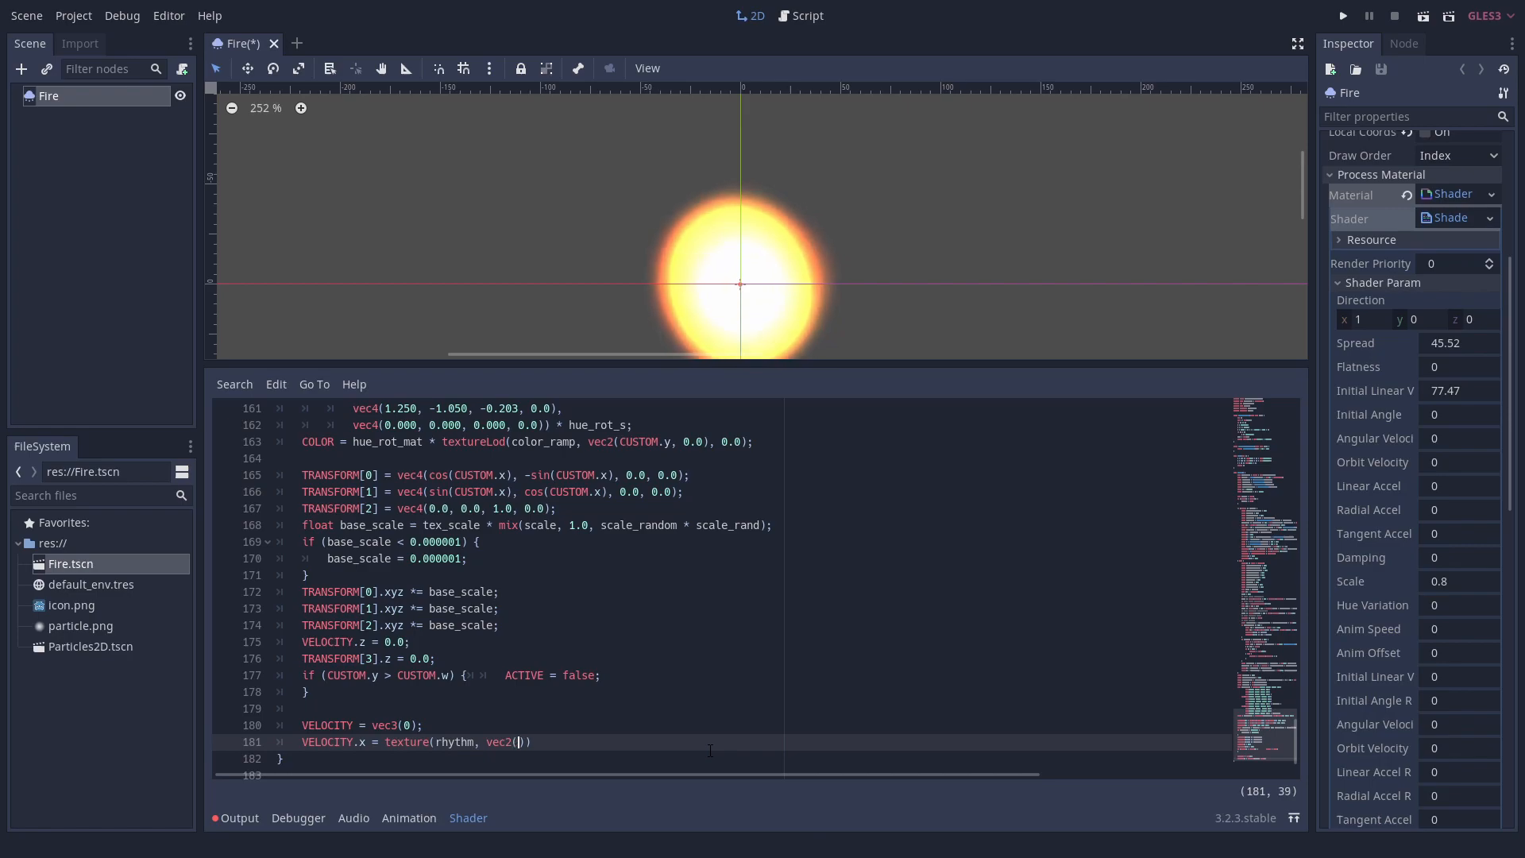
text(CUSTOM.y, 0)
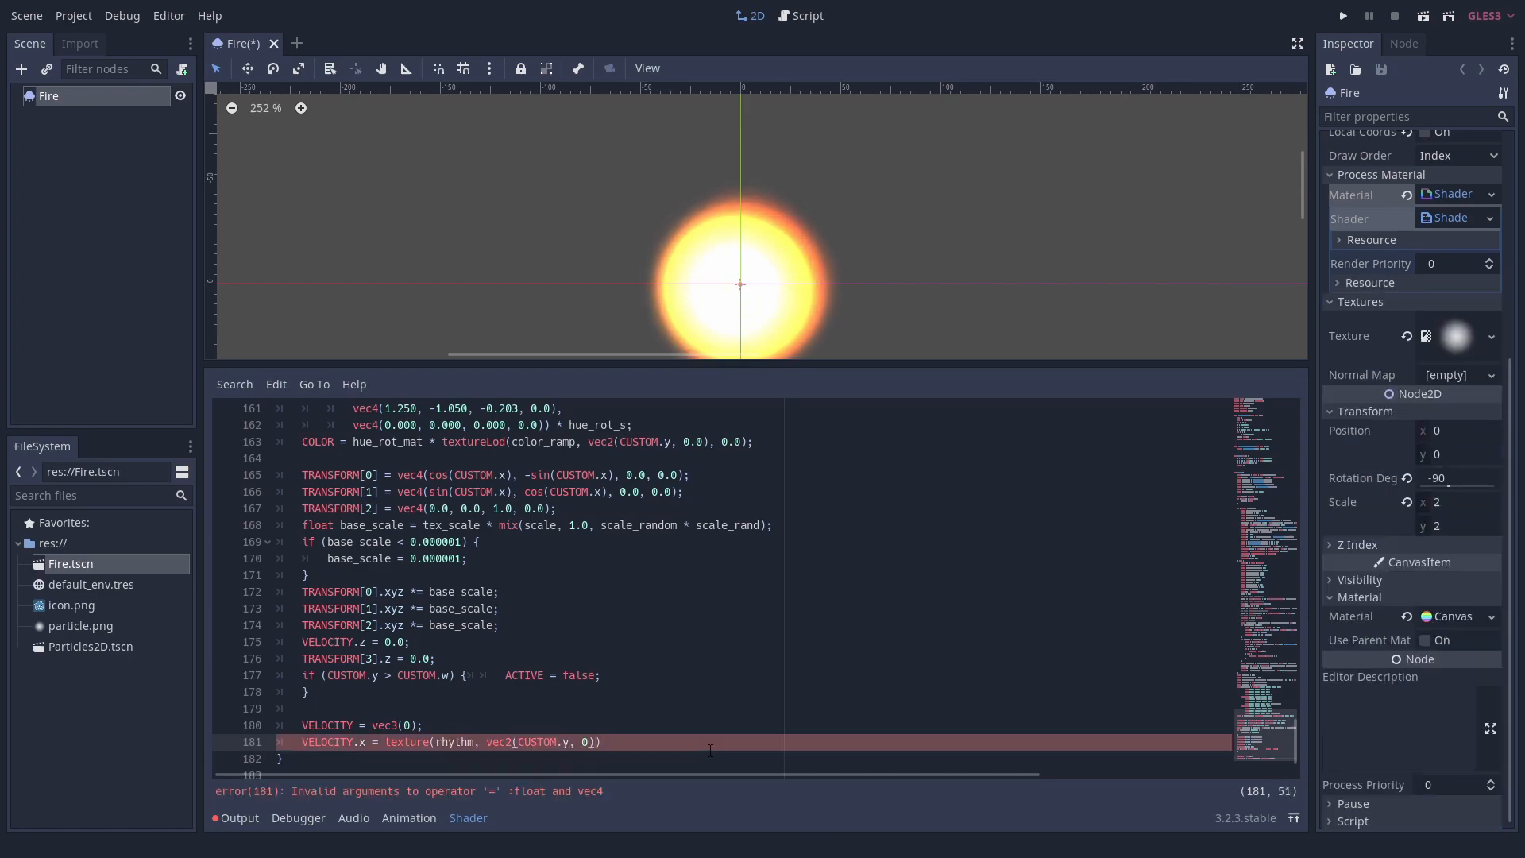
text(.r * in)
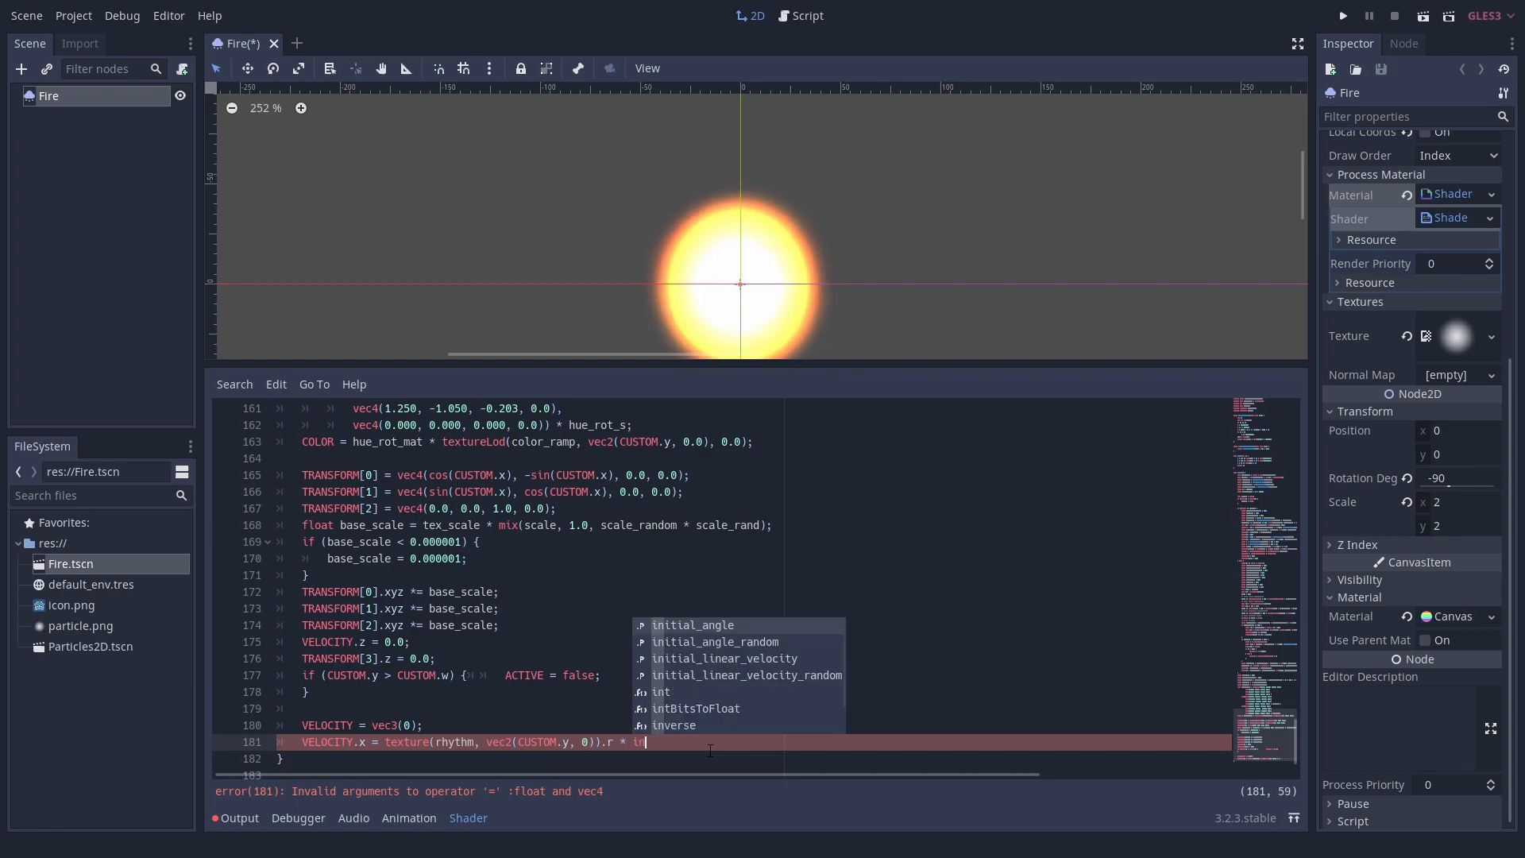
click(725, 658)
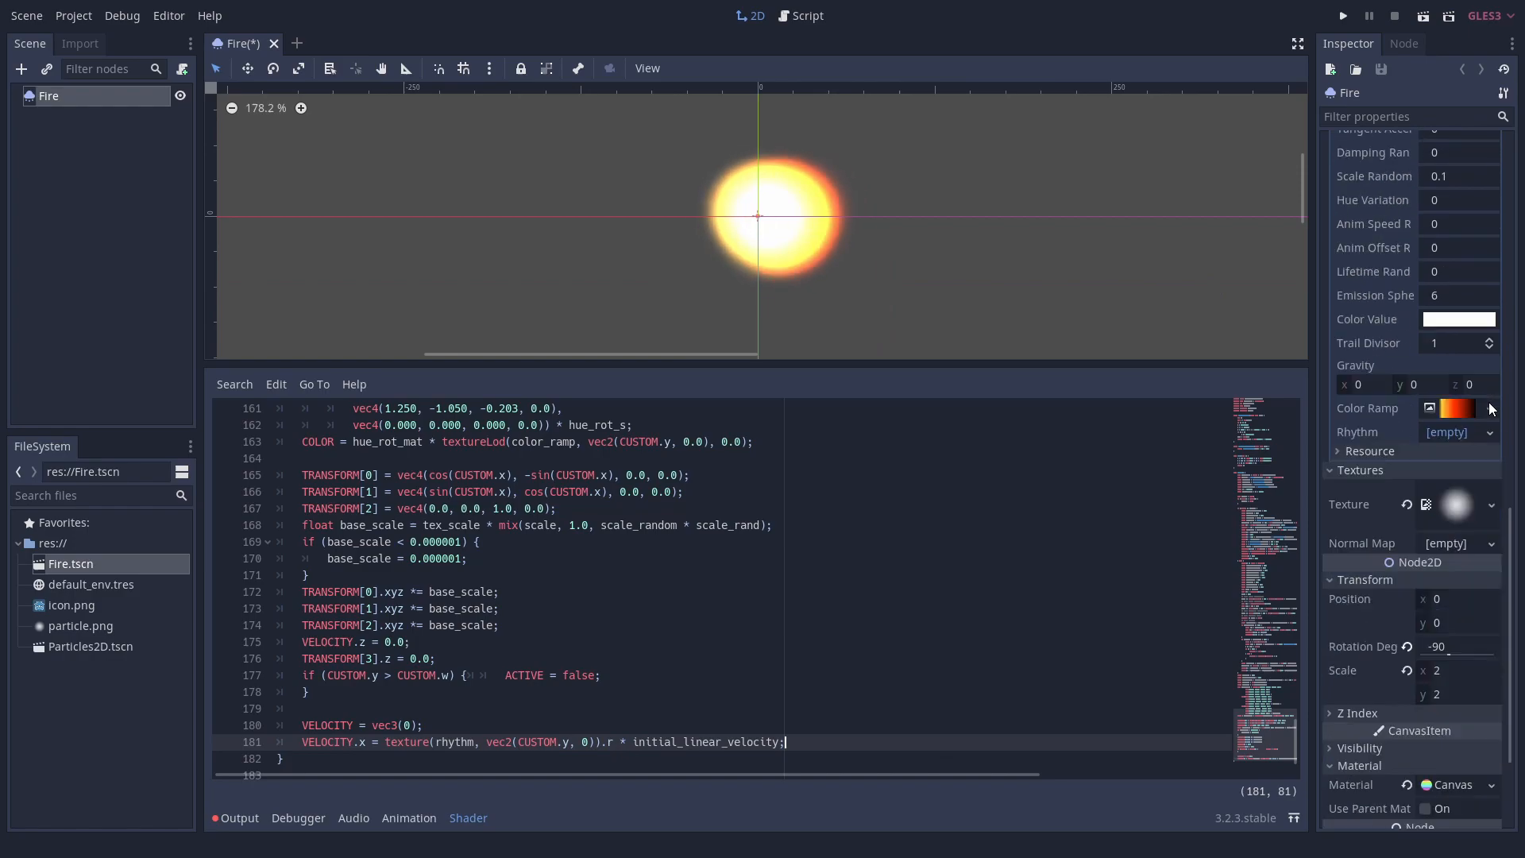
Step: Give Rhythm a new CurveTexture with max value 10, adding and dragging curve points
click(1489, 432)
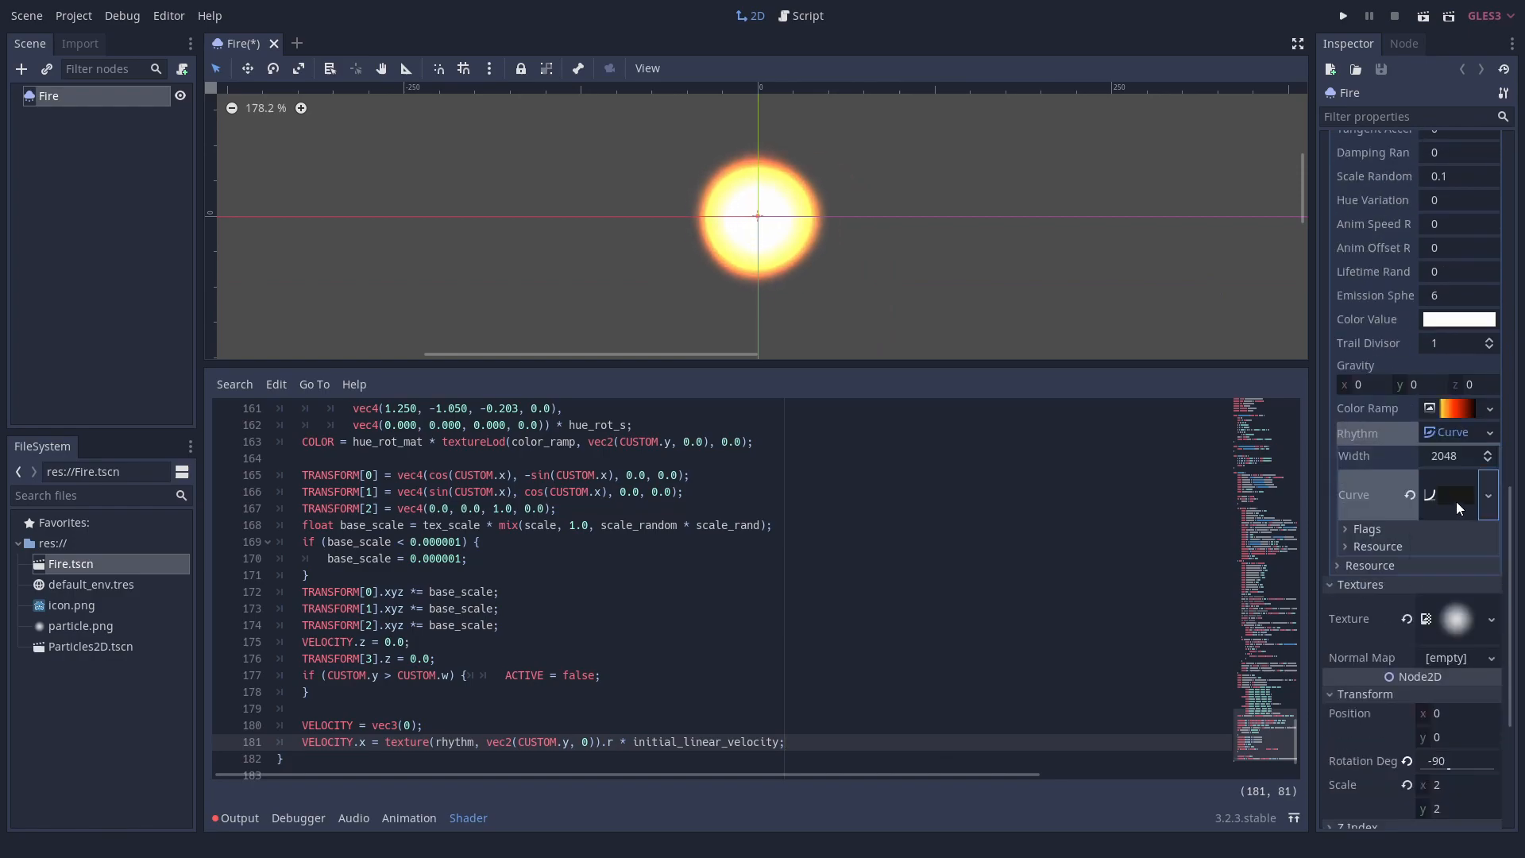
click(1457, 494)
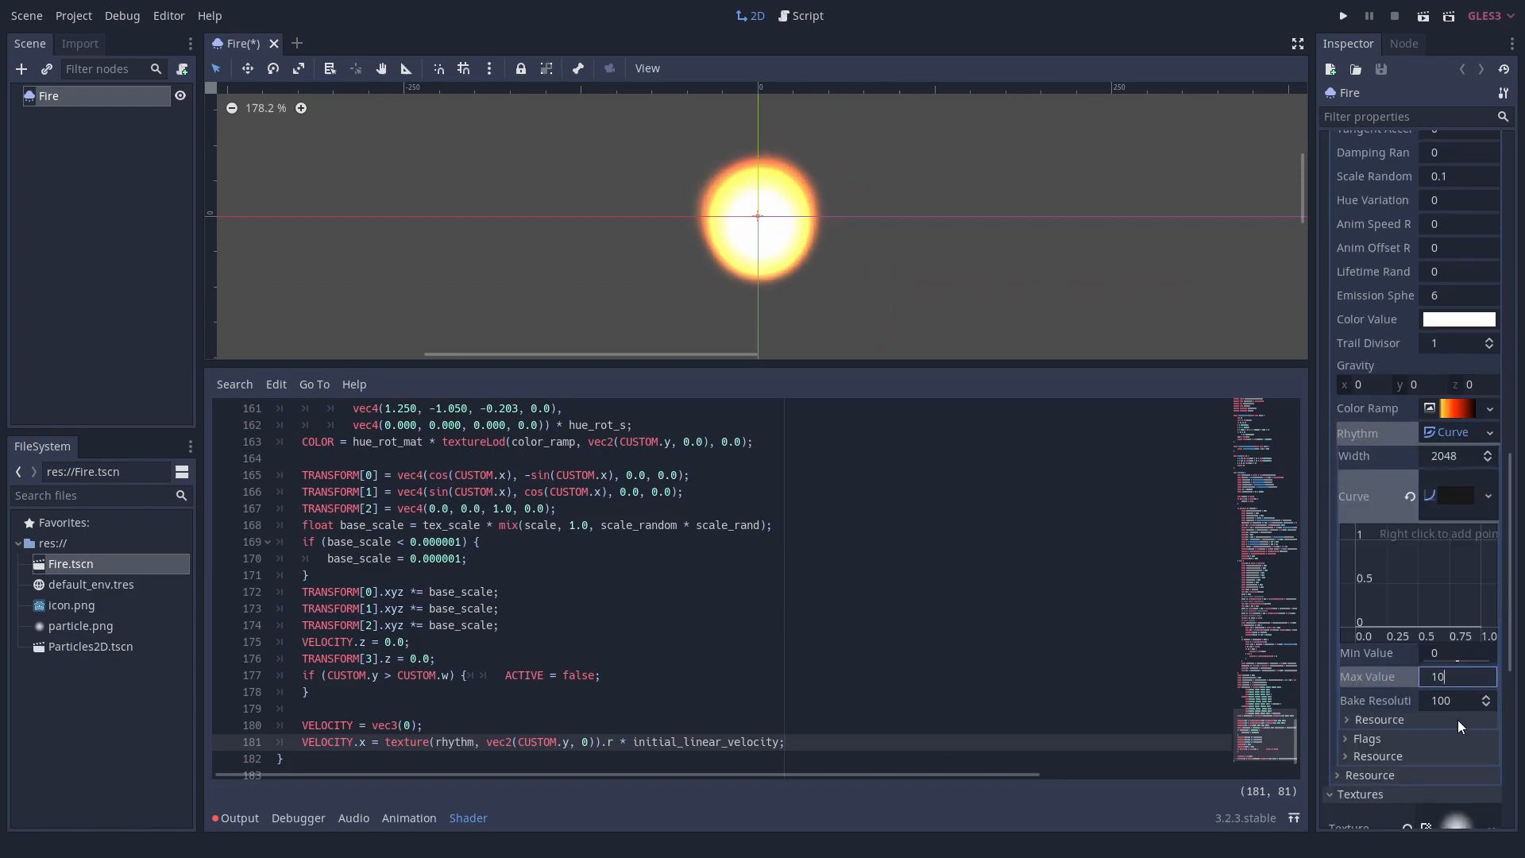
right_click(1414, 575)
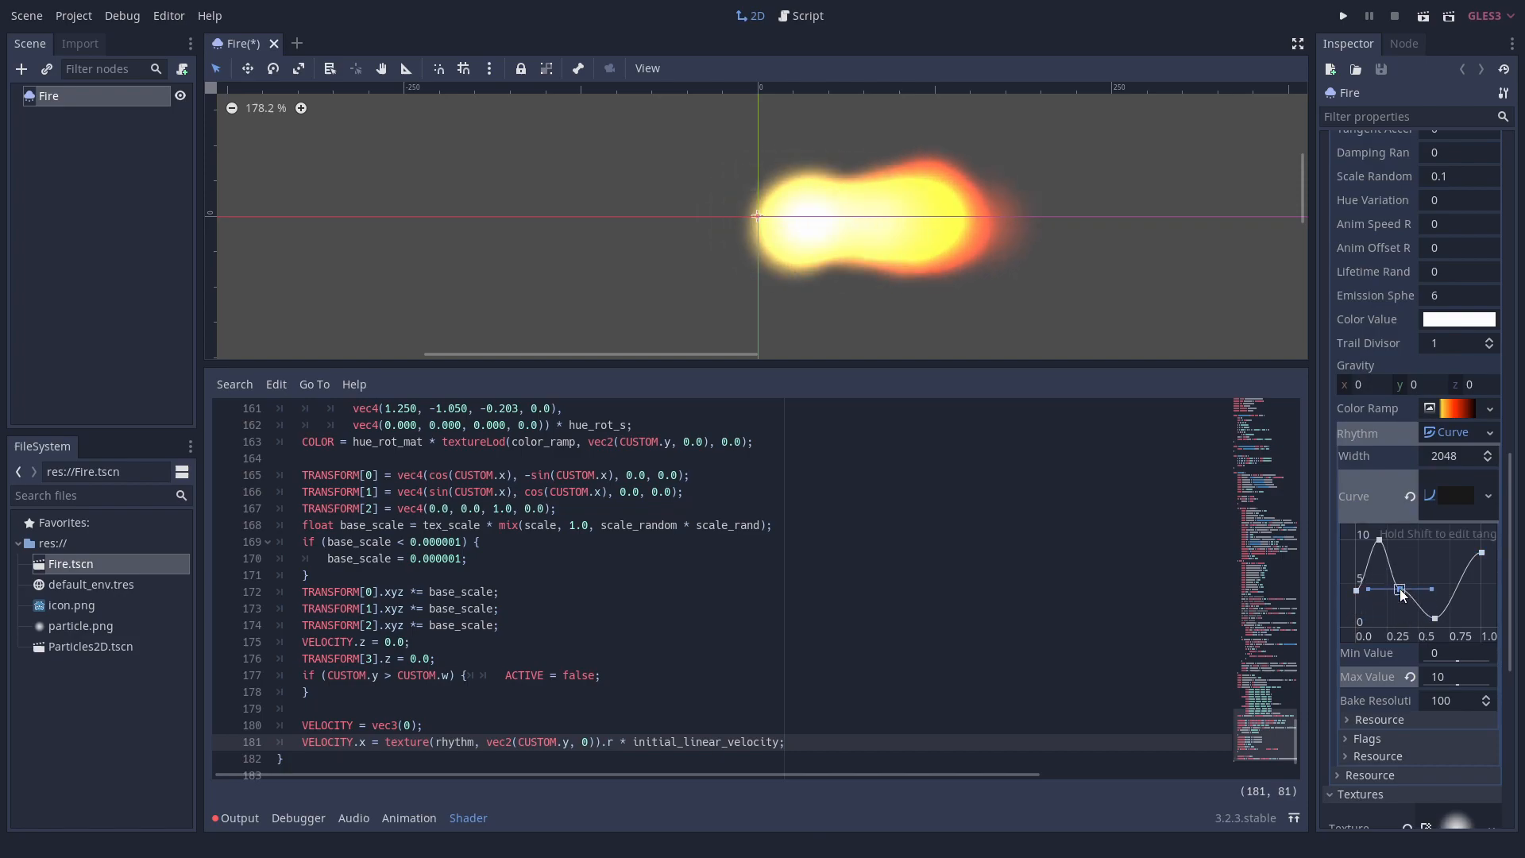
drag(1398, 591, 1439, 591)
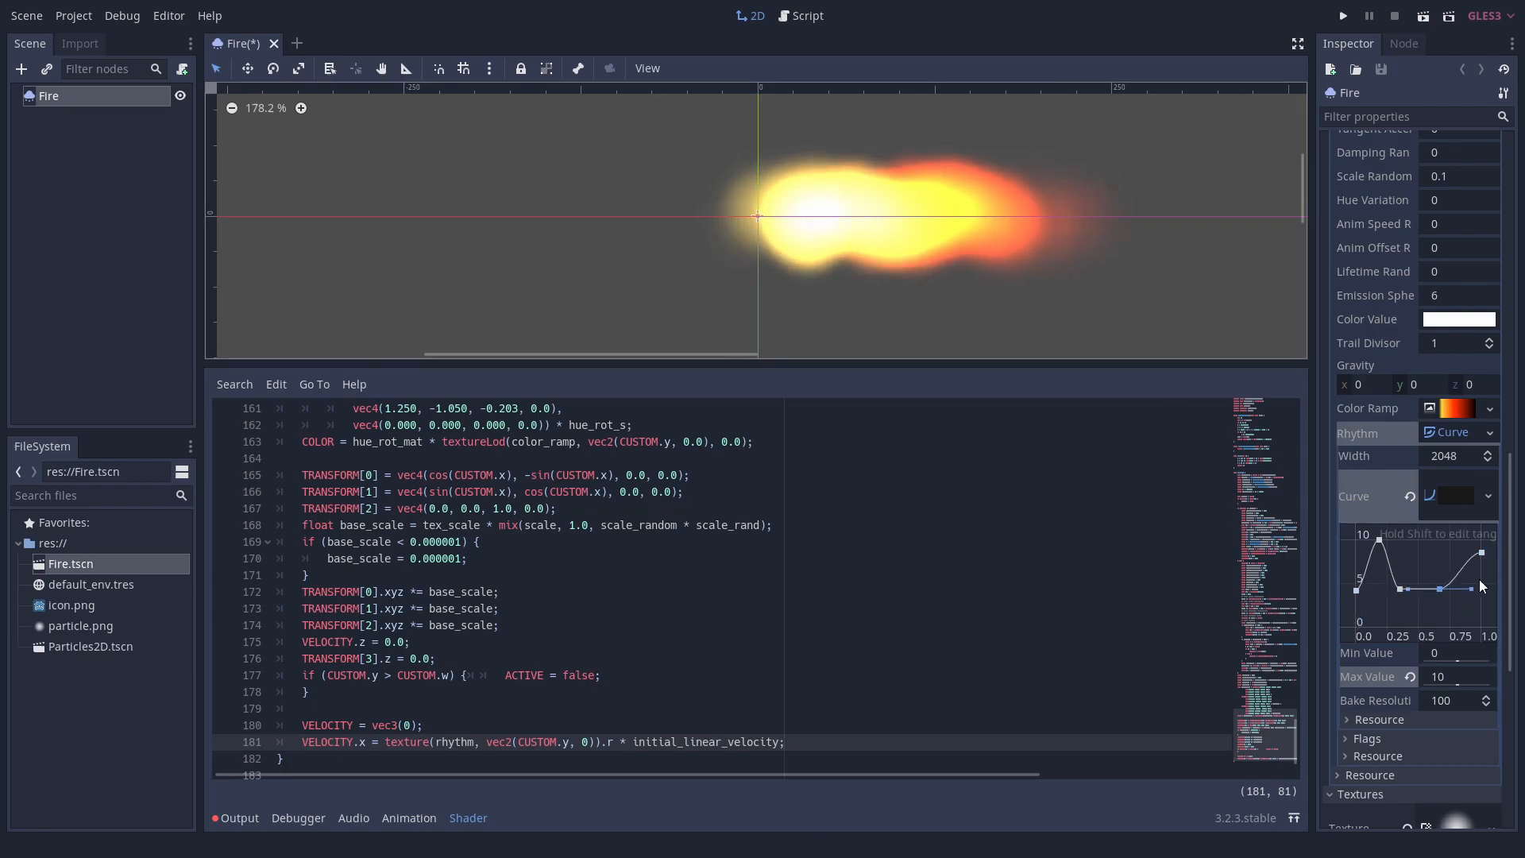